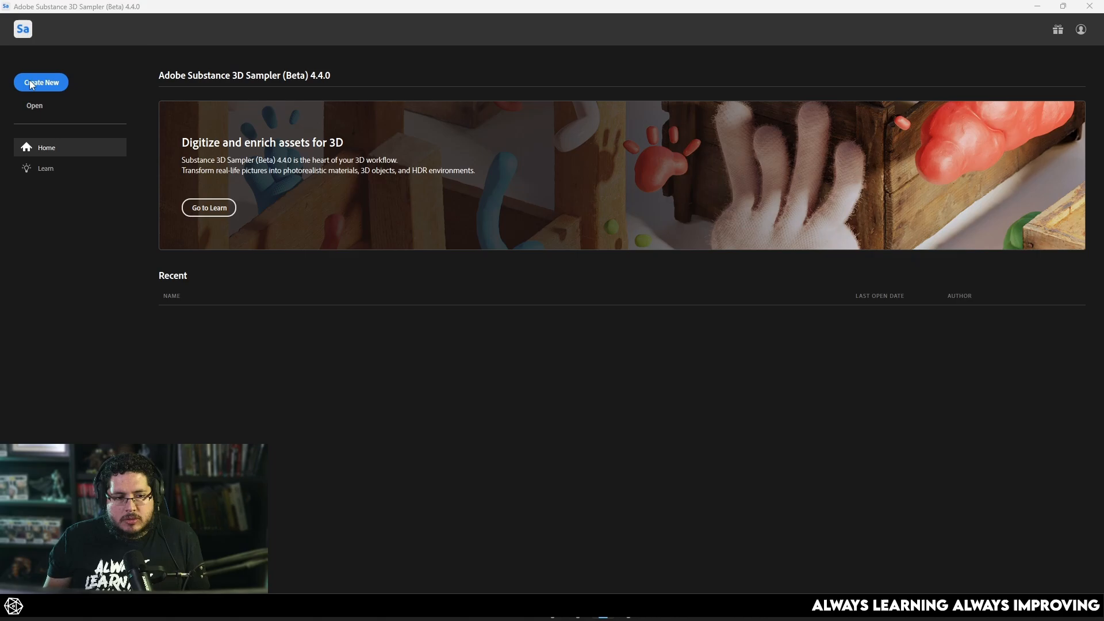
# Create a new untitled project with one empty material from the Sampler home screen
pyautogui.click(40, 83)
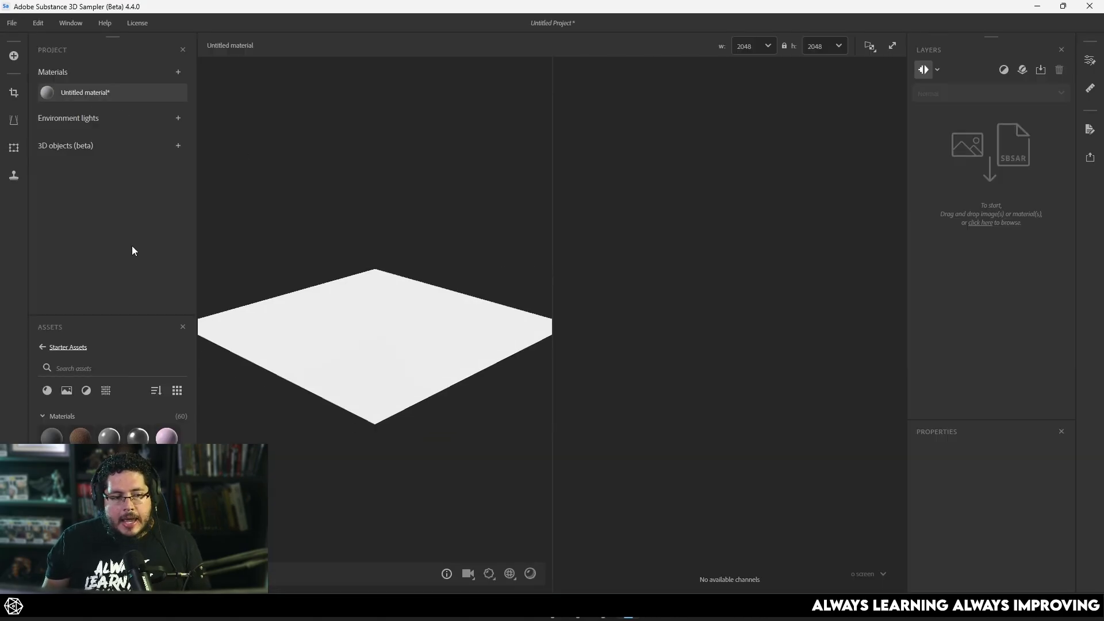
pyautogui.moveTo(169, 186)
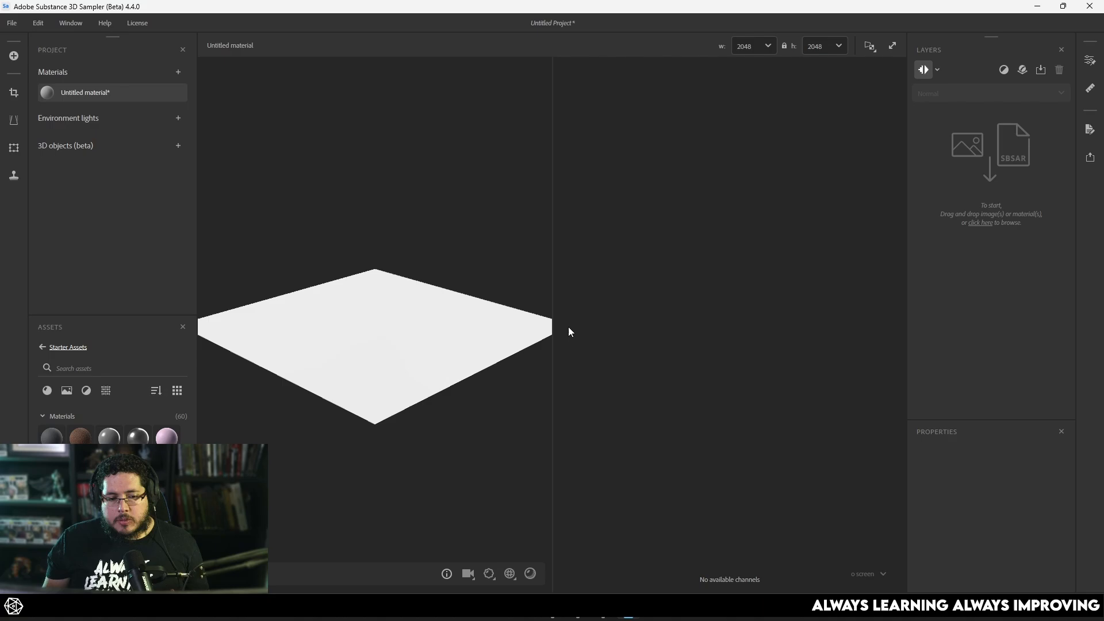
pyautogui.moveTo(535, 315)
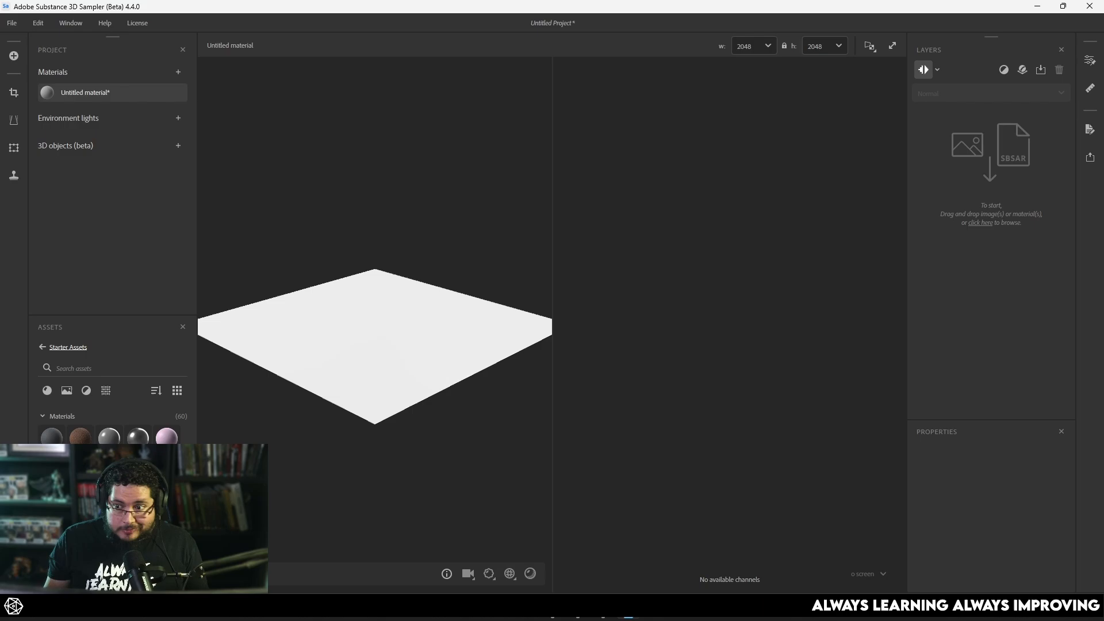
pyautogui.moveTo(69, 23)
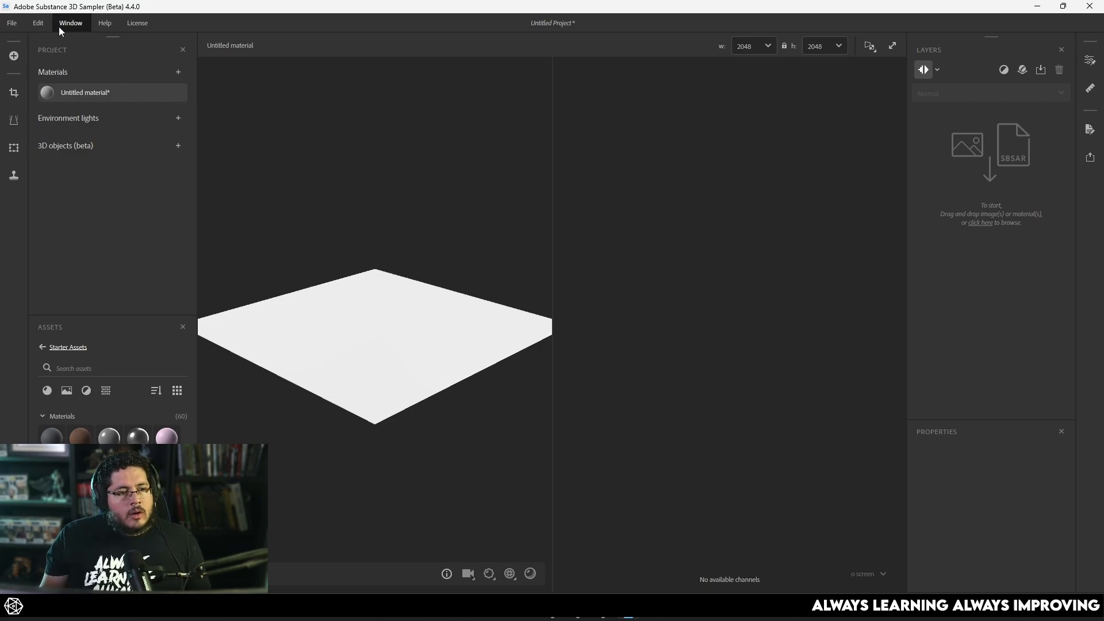
pyautogui.moveTo(12, 147)
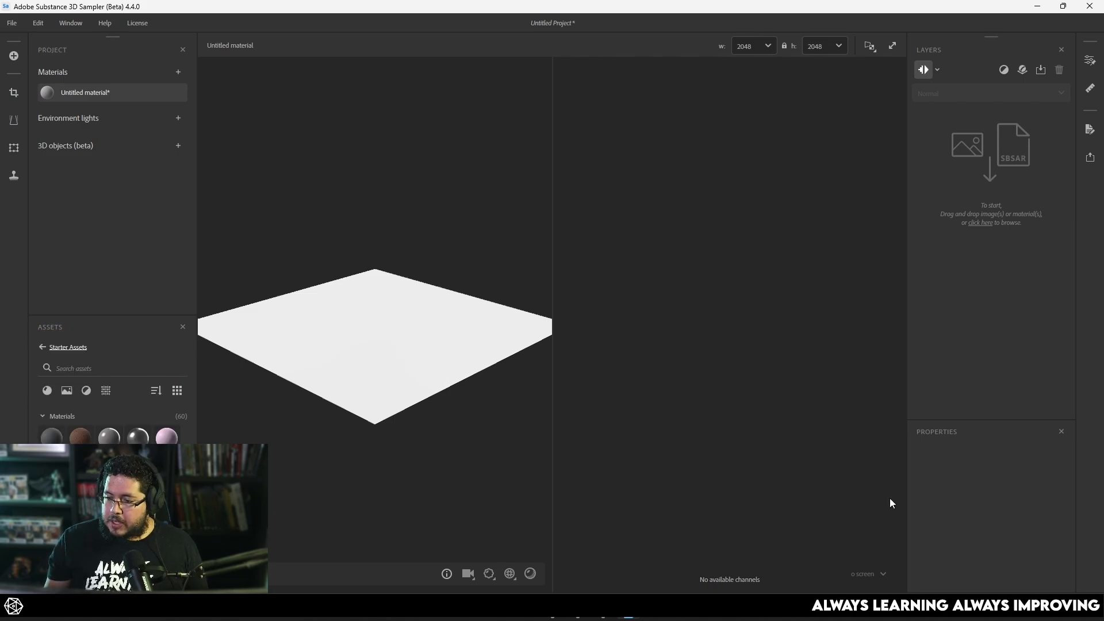
# Open the Generative (Beta) tool and enter the prompt 'medieval damaged cobblestone'
pyautogui.click(1064, 6)
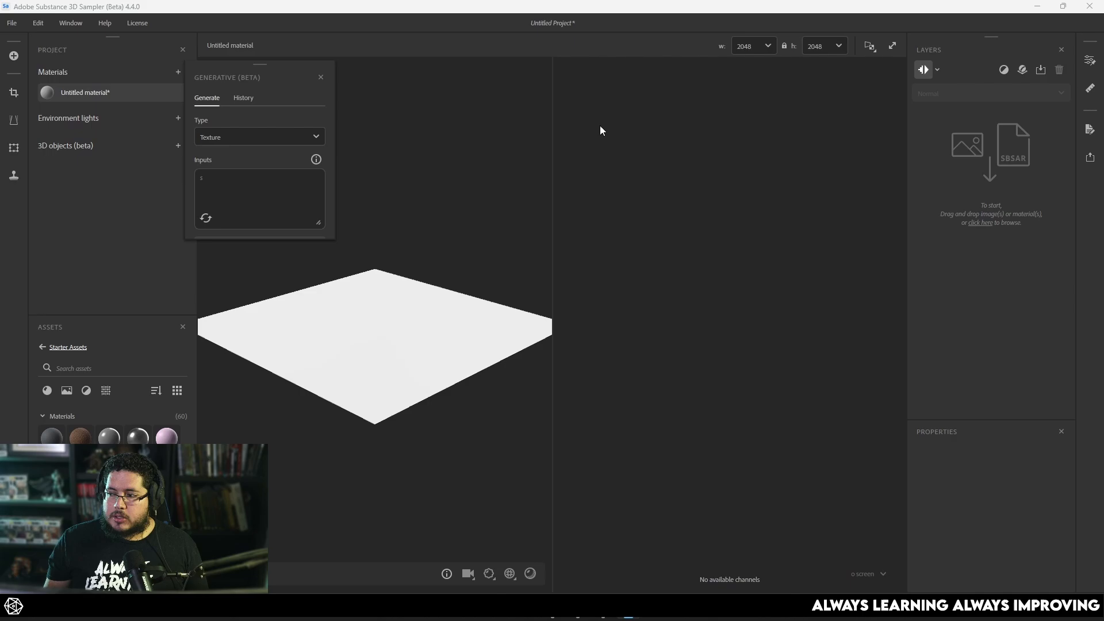
pyautogui.write('sandy desert su')
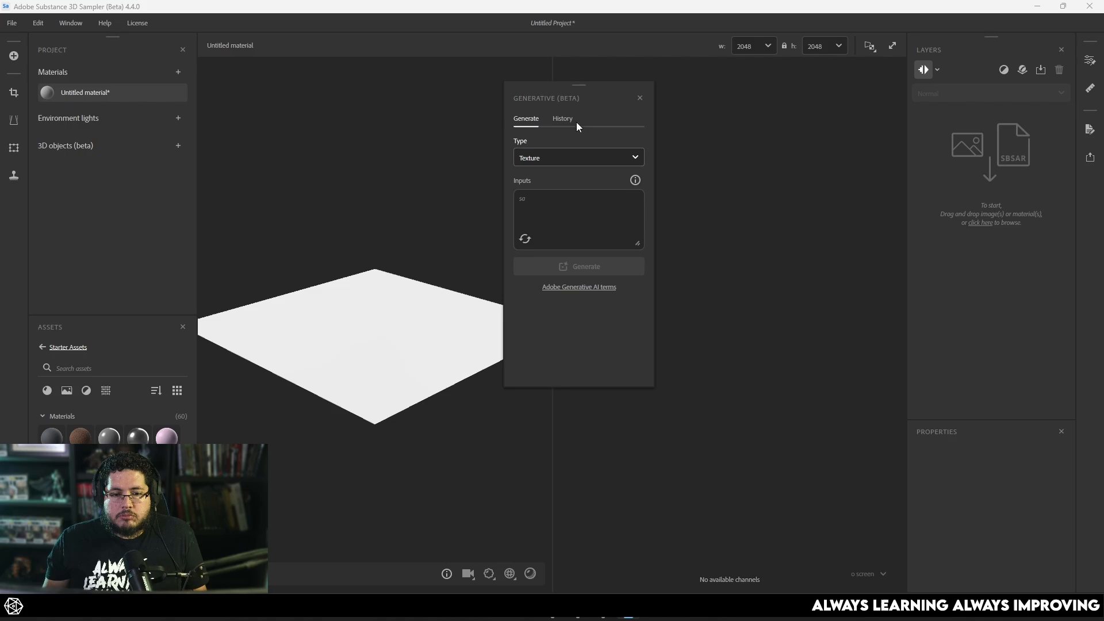
pyautogui.click(577, 218)
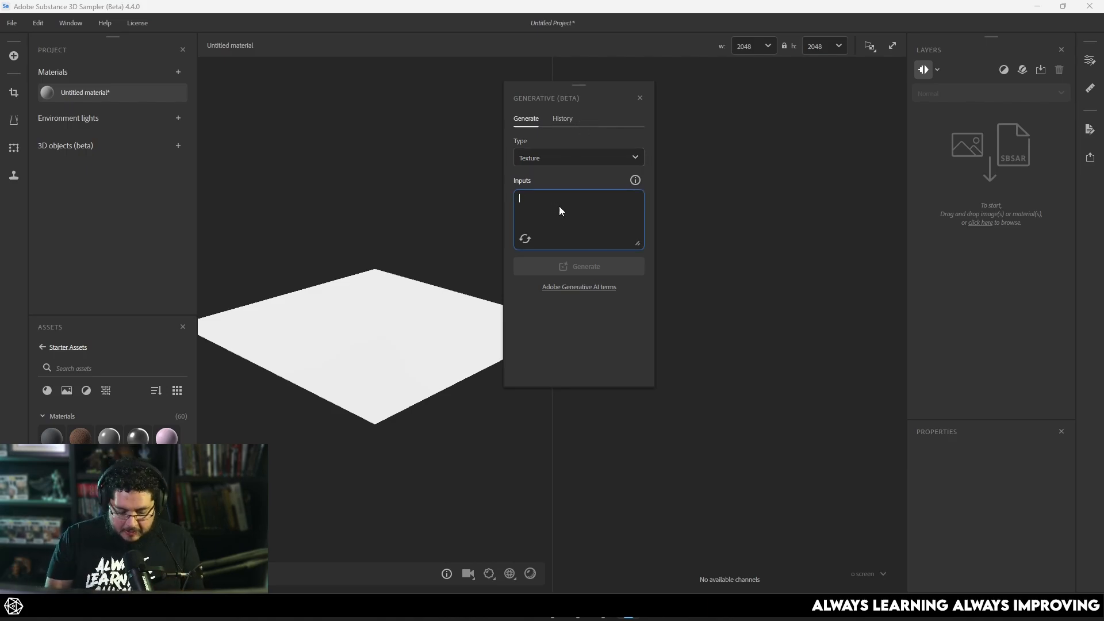
pyautogui.write('medieval damaged cobblestone')
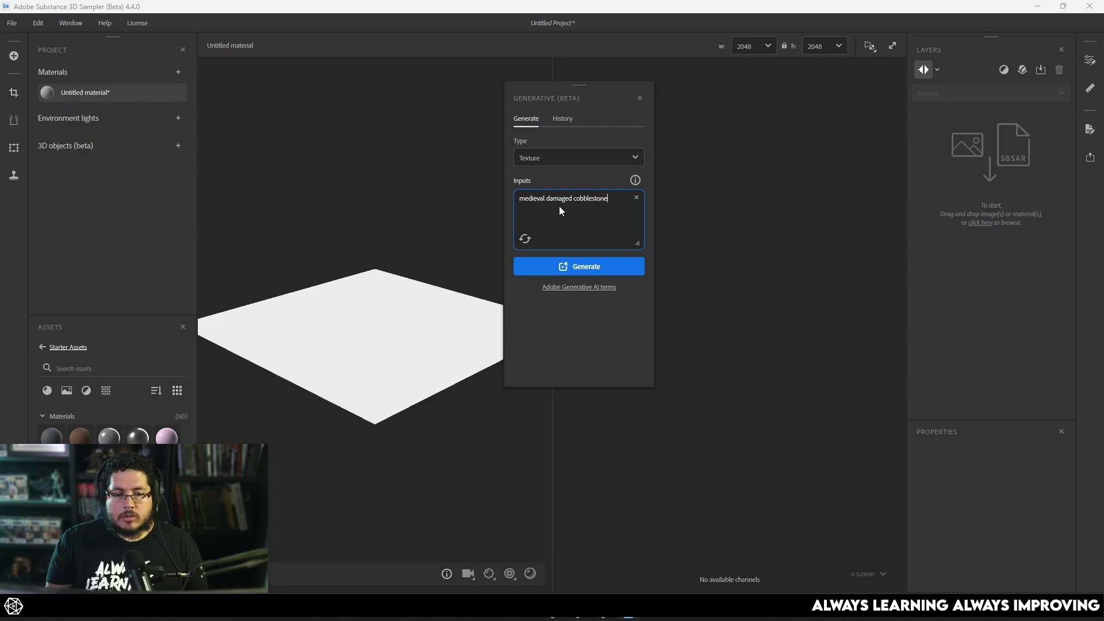
# Generate four cobblestone textures and pick one for the Image to material template
pyautogui.click(578, 267)
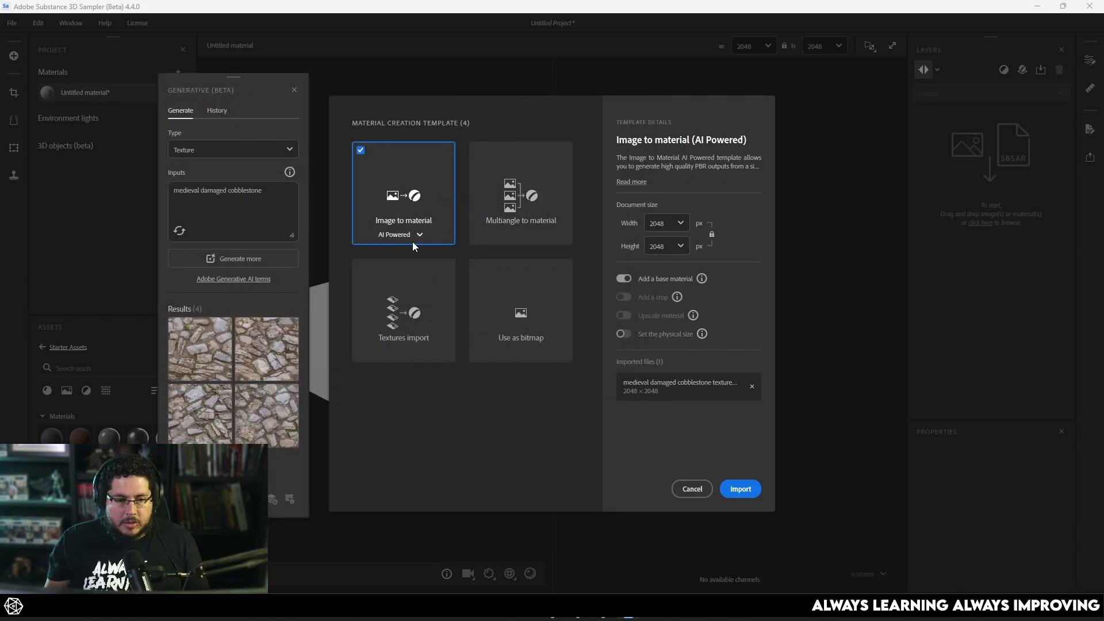
# Import the chosen cobblestone image as an Image to Material (AI Powered) layer
pyautogui.click(740, 488)
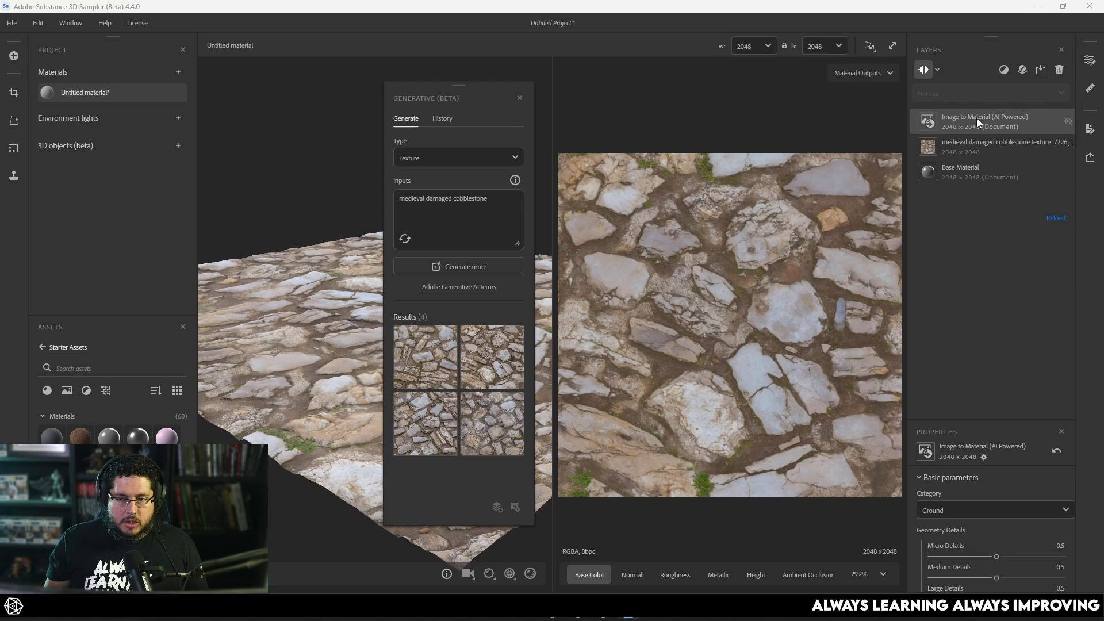
# View the normal, height, ambient occlusion and roughness maps while orbiting the cobblestone preview
pyautogui.click(631, 574)
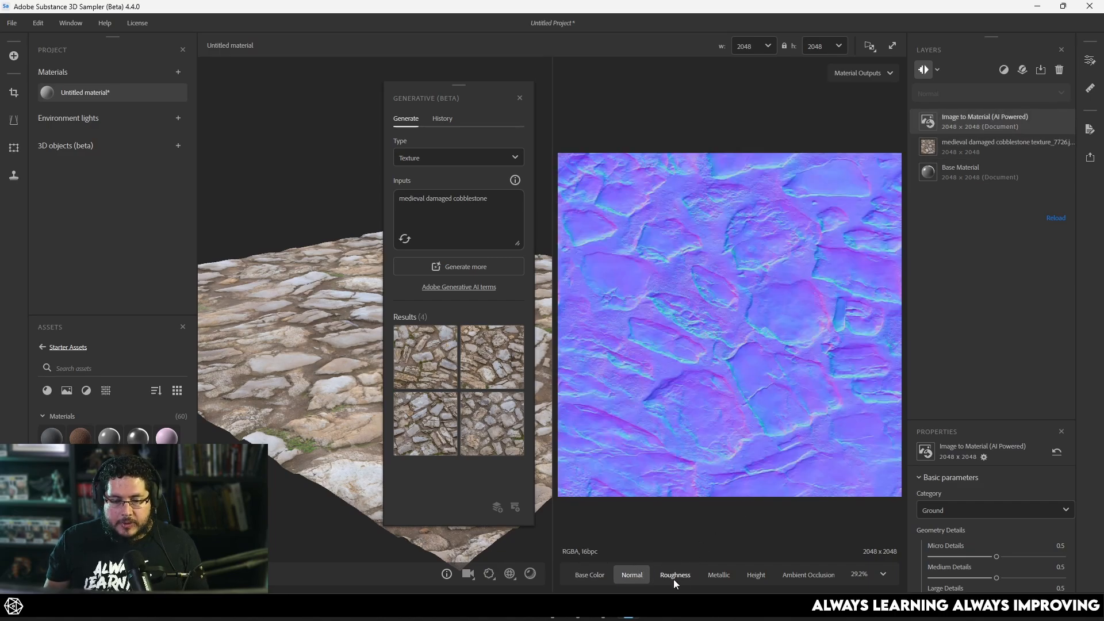
pyautogui.click(756, 574)
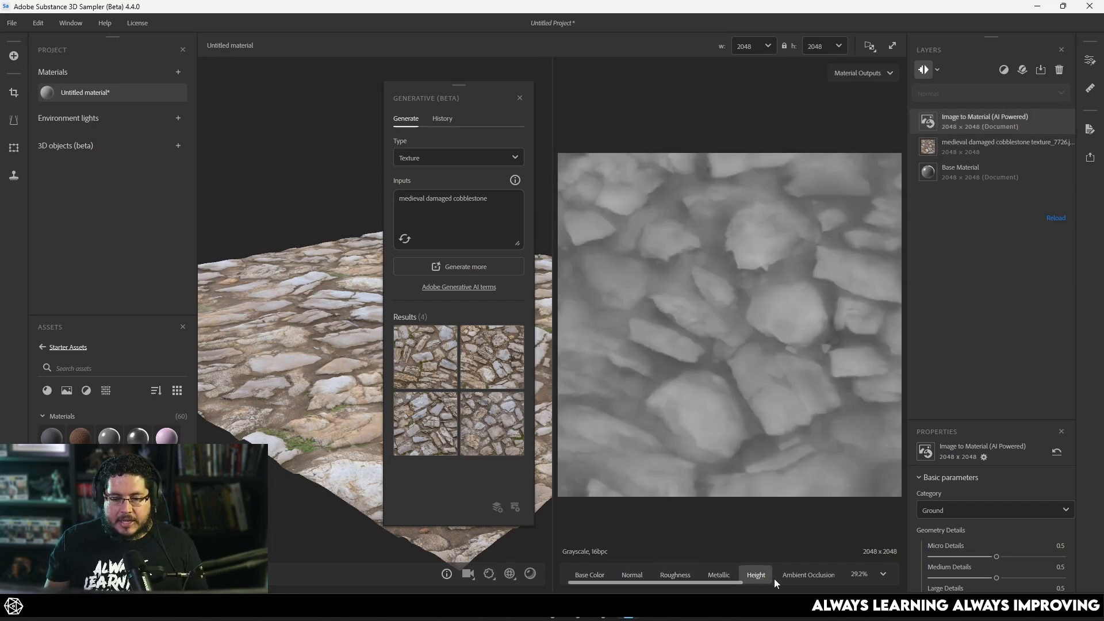
pyautogui.click(800, 574)
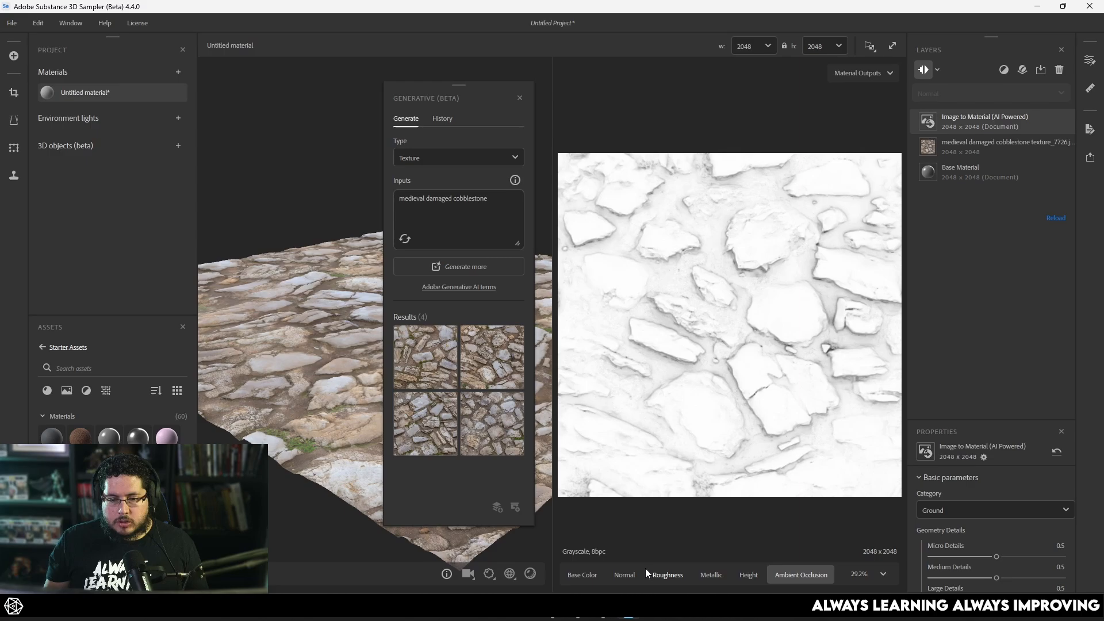
pyautogui.click(747, 575)
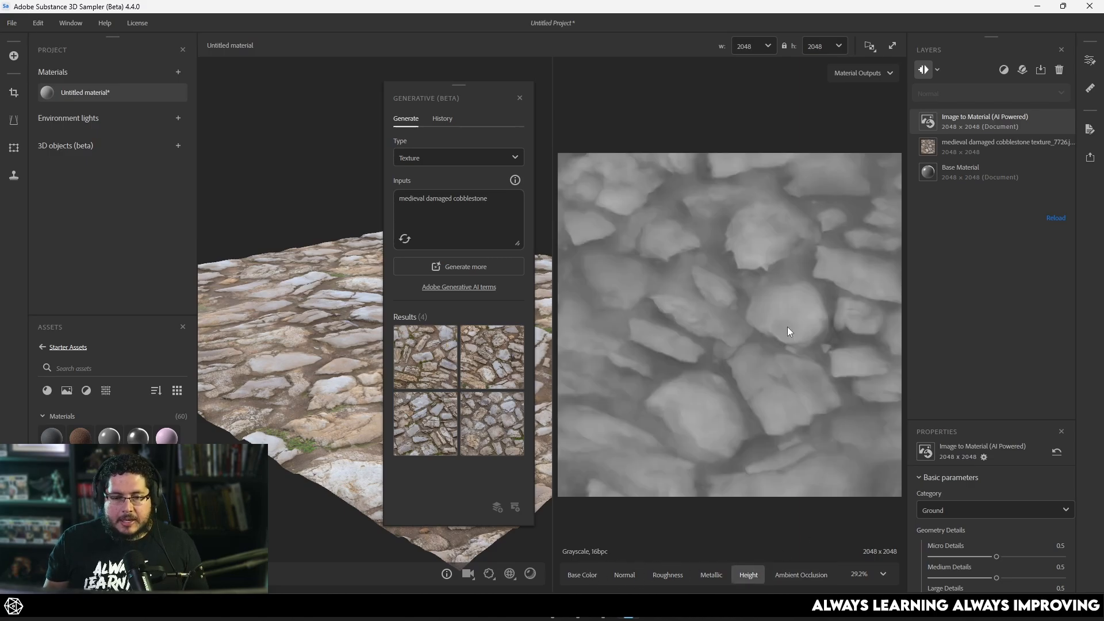
pyautogui.moveTo(661, 363)
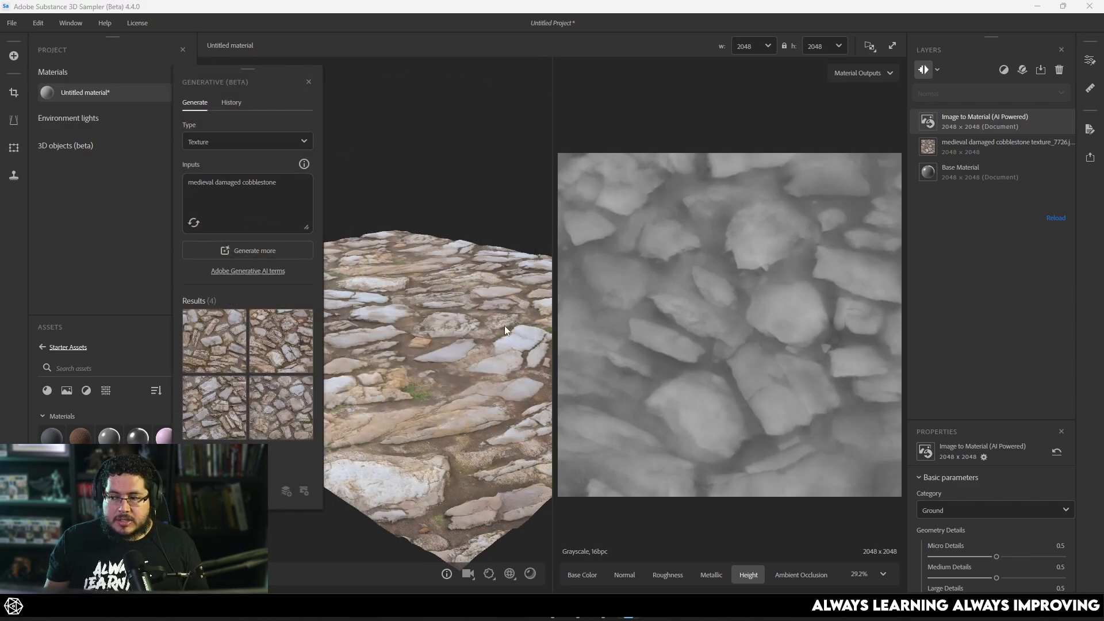
pyautogui.moveTo(504, 331); pyautogui.dragTo(521, 525)
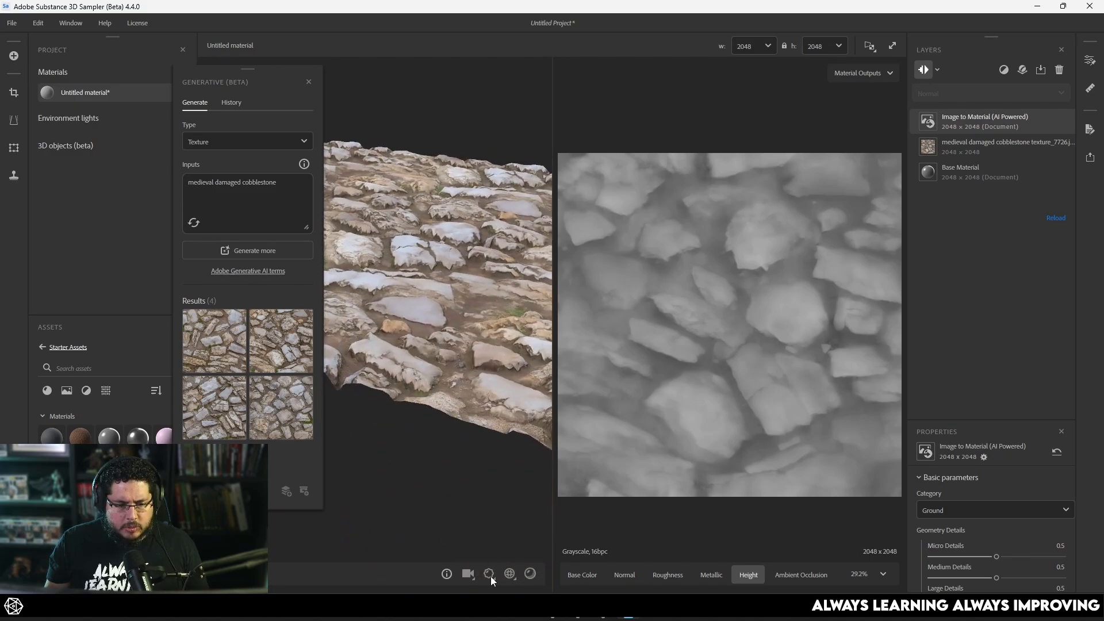
pyautogui.click(489, 574)
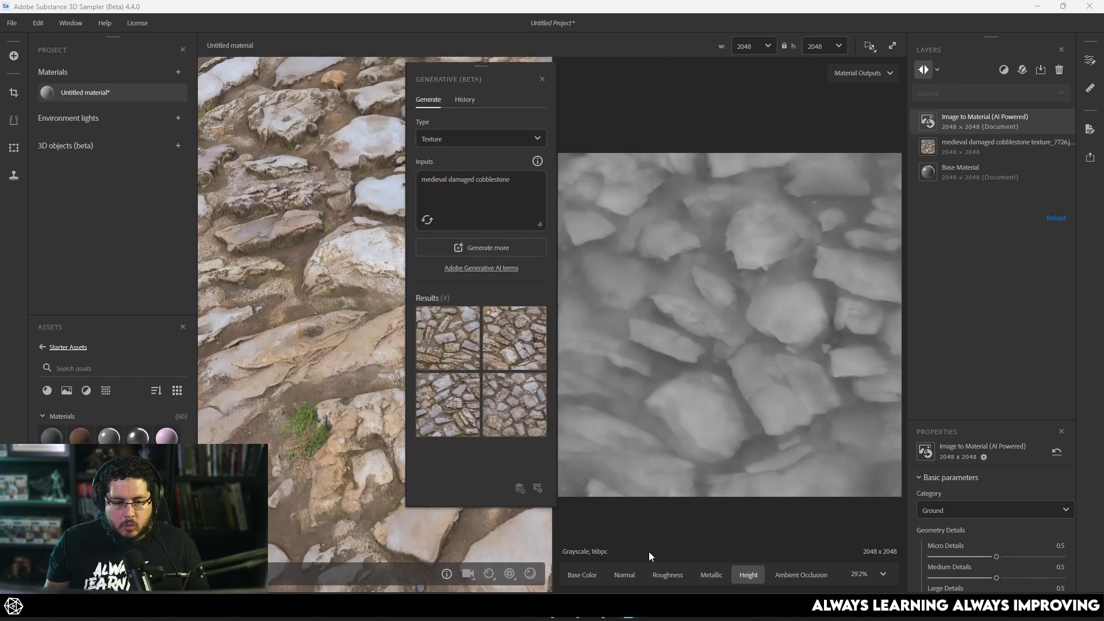
pyautogui.click(665, 574)
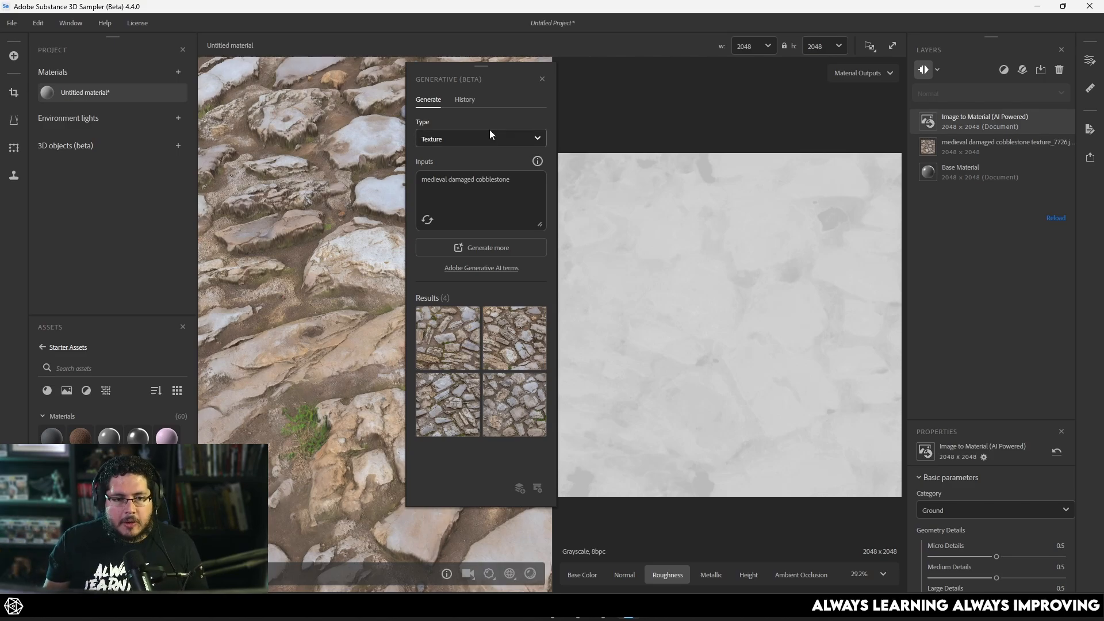
pyautogui.moveTo(1004, 70)
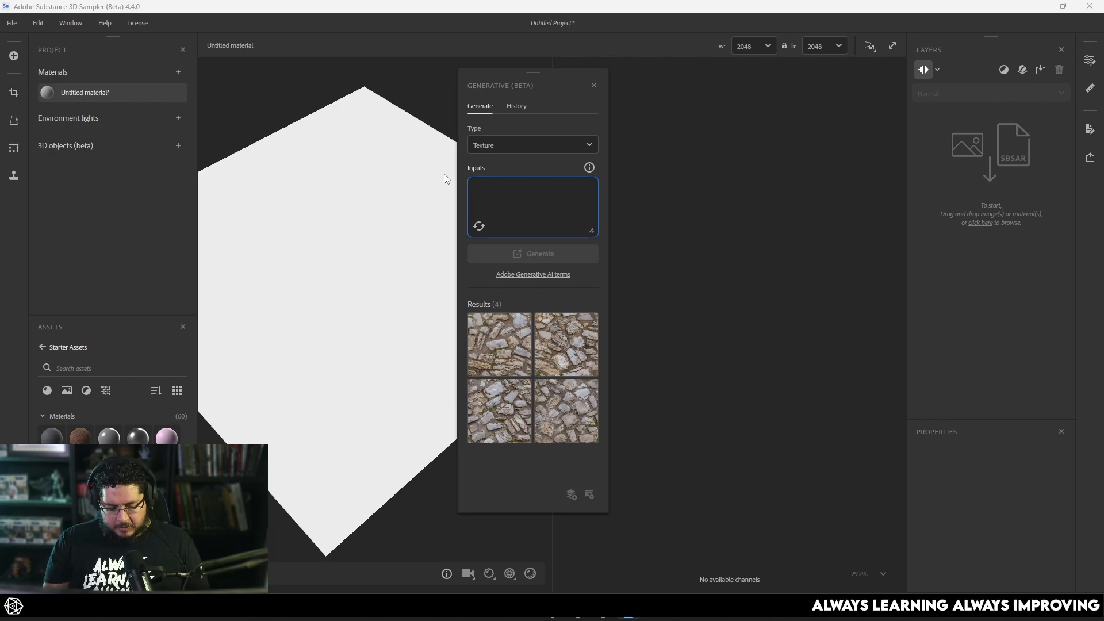
# Enter the prompt 'mayan pyramid stones' and generate four new textures
pyautogui.write('mayua')
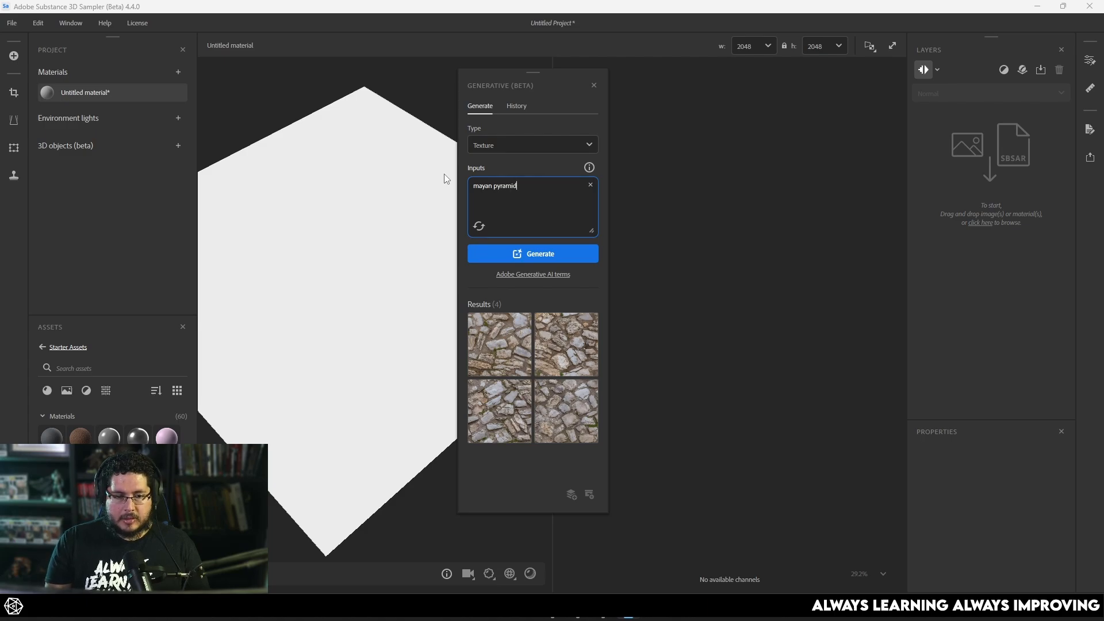
pyautogui.write('stones')
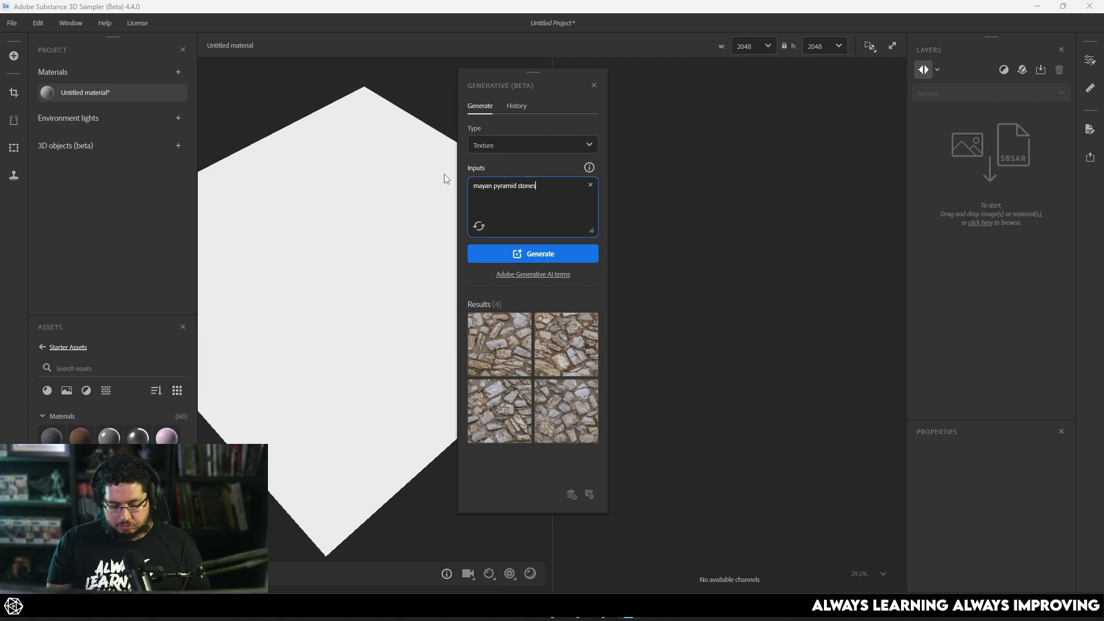
pyautogui.click(533, 254)
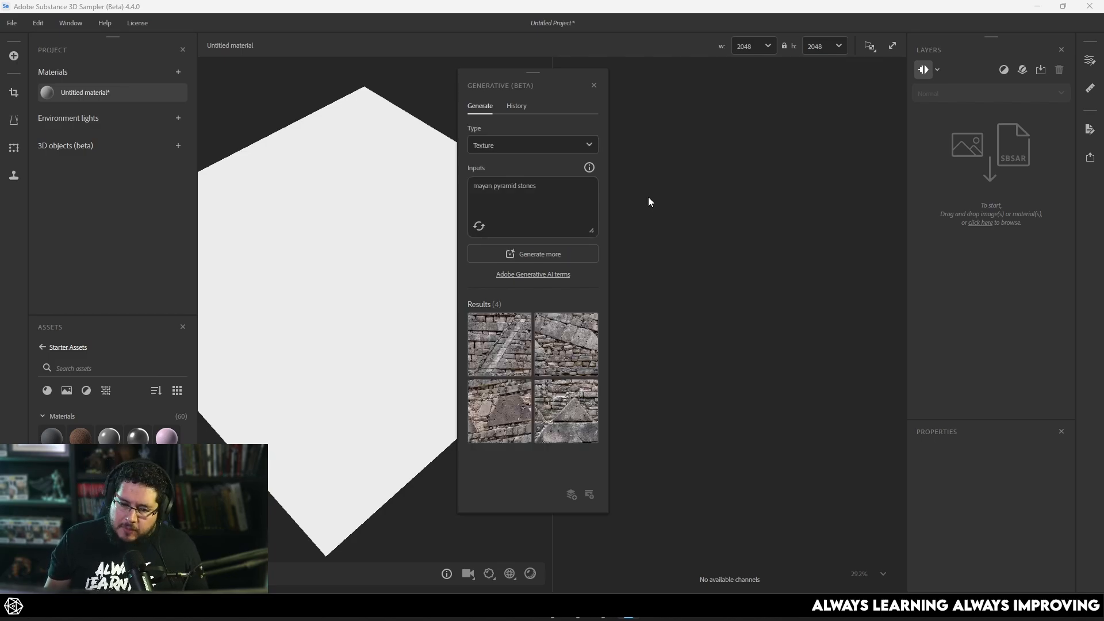
pyautogui.moveTo(565, 410)
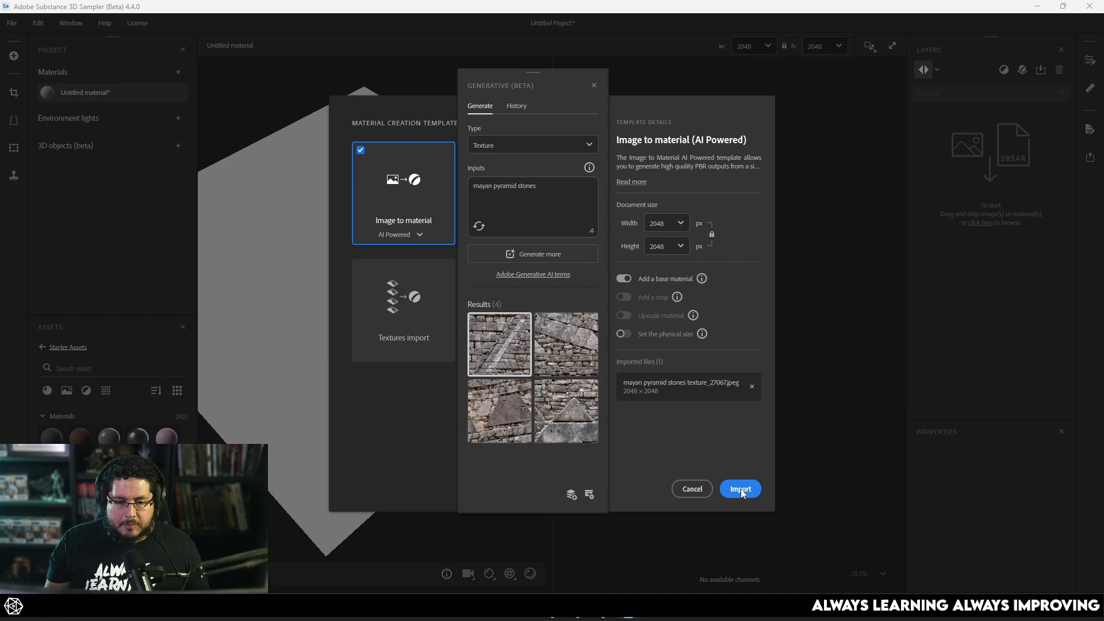
# Import the first Mayan stones result as a material, then start a forest ground prompt
pyautogui.click(740, 489)
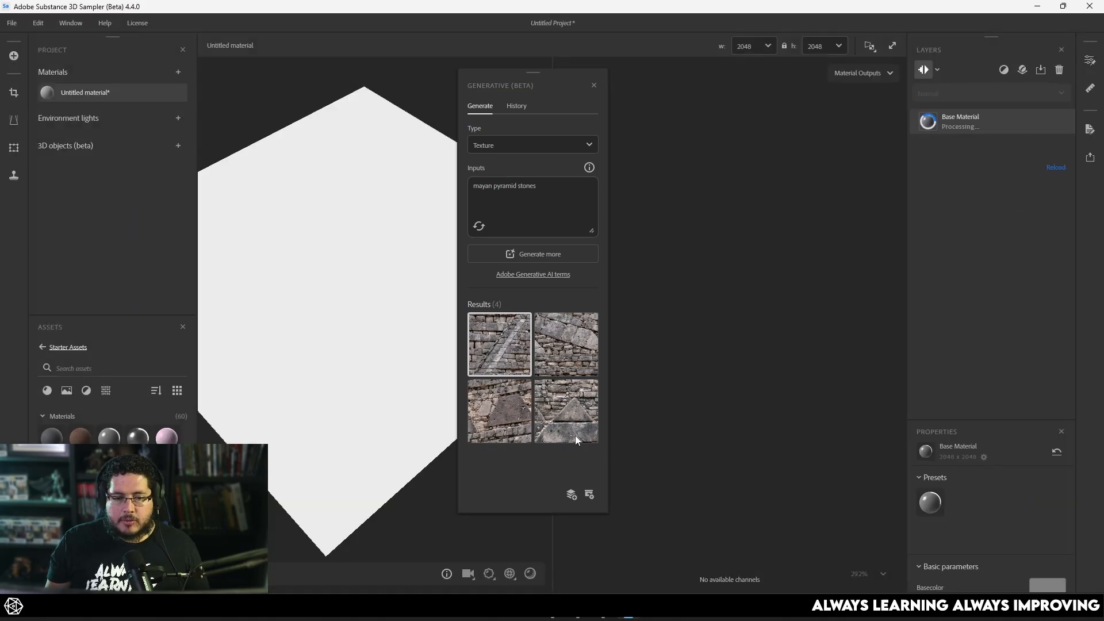
pyautogui.click(566, 411)
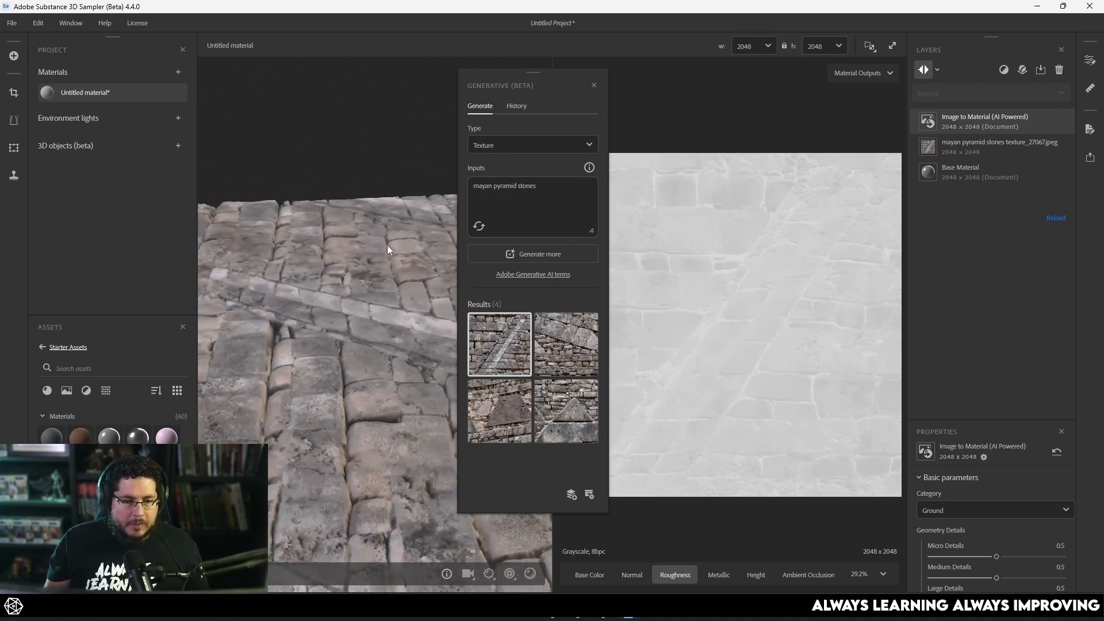
pyautogui.click(532, 185)
pyautogui.write('forest ground with clovers,')
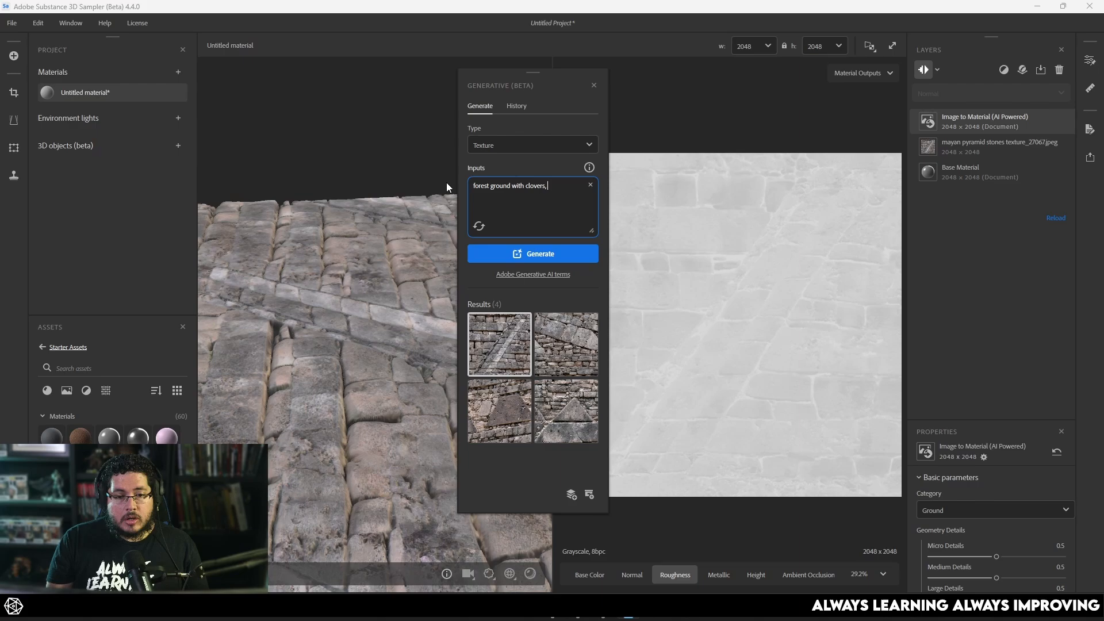
# Add mud and dirt to the forest ground prompt and generate four textures
pyautogui.write('mud a')
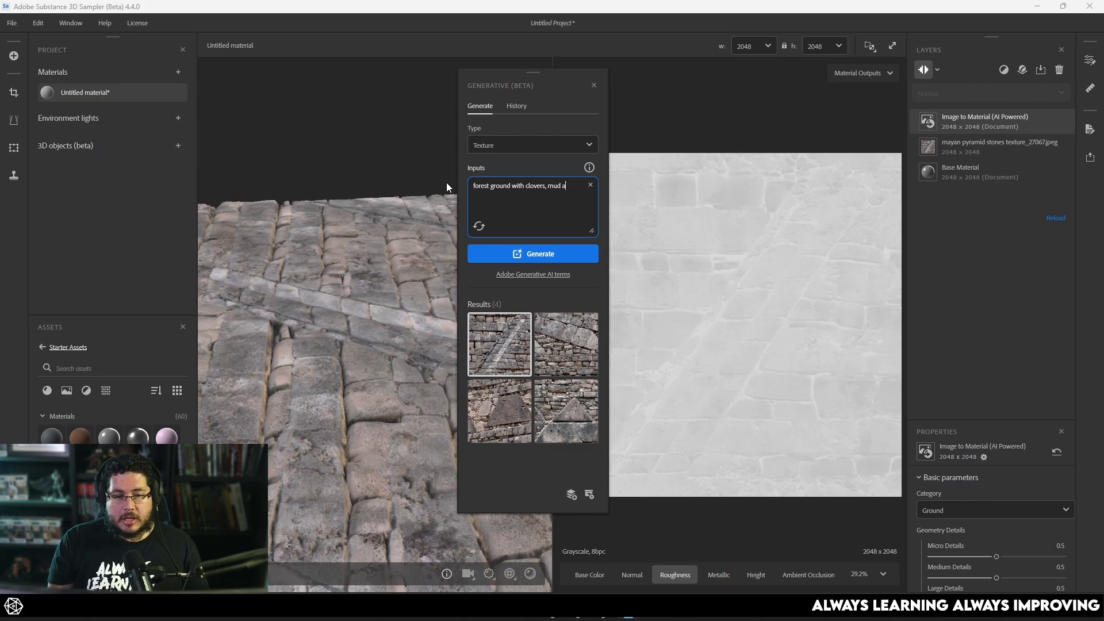
pyautogui.write('dirt an')
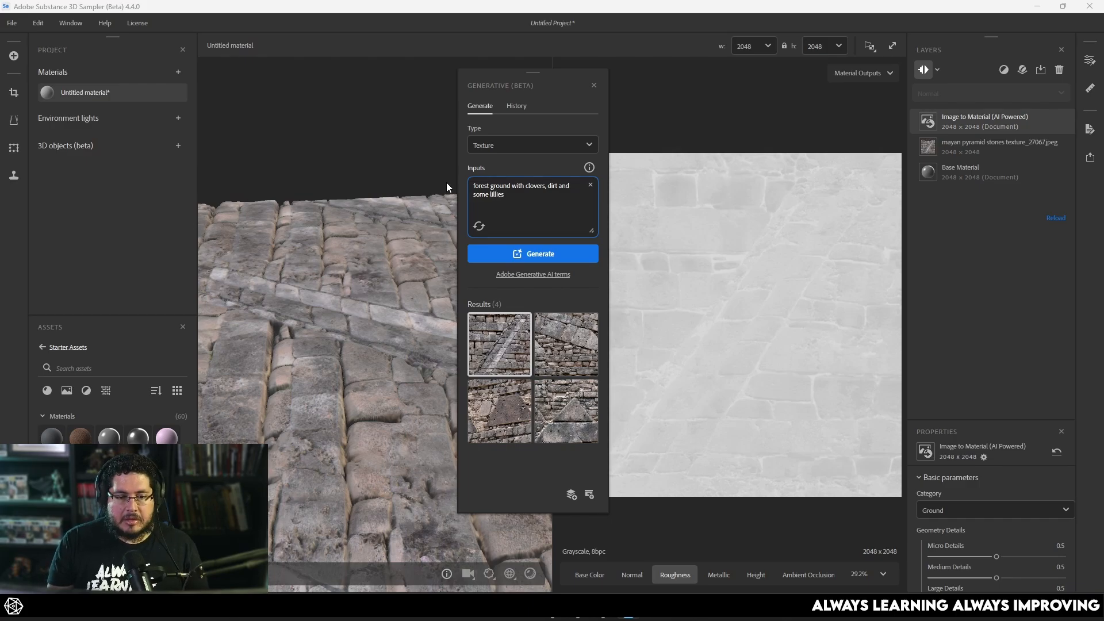
pyautogui.click(533, 254)
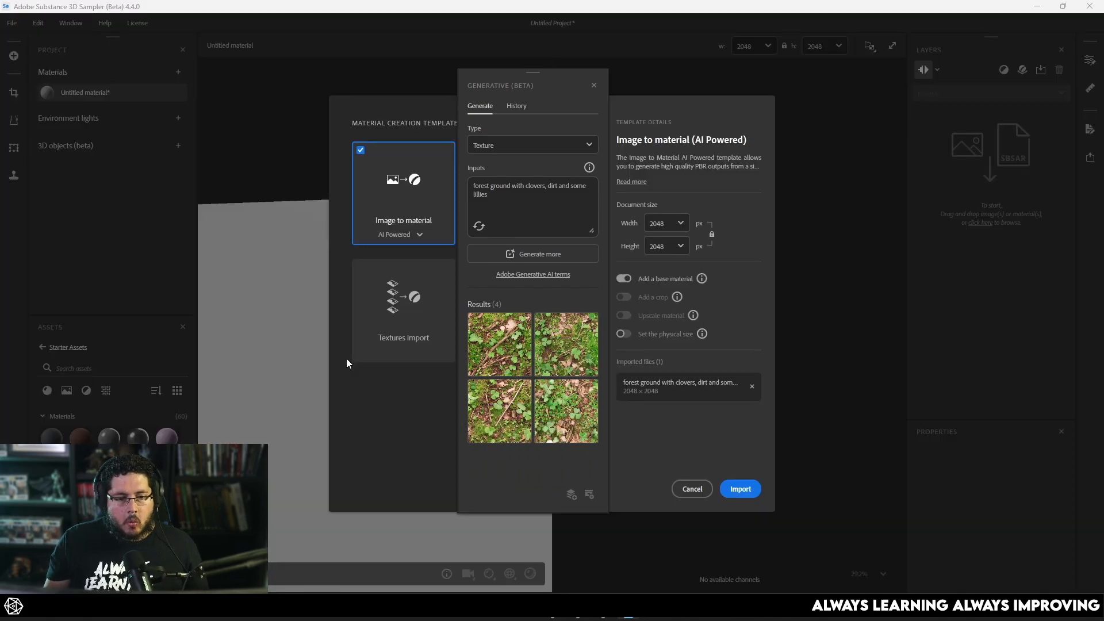
# Import the clover forest-ground texture as an AI-powered material with a leafy preview
pyautogui.click(739, 489)
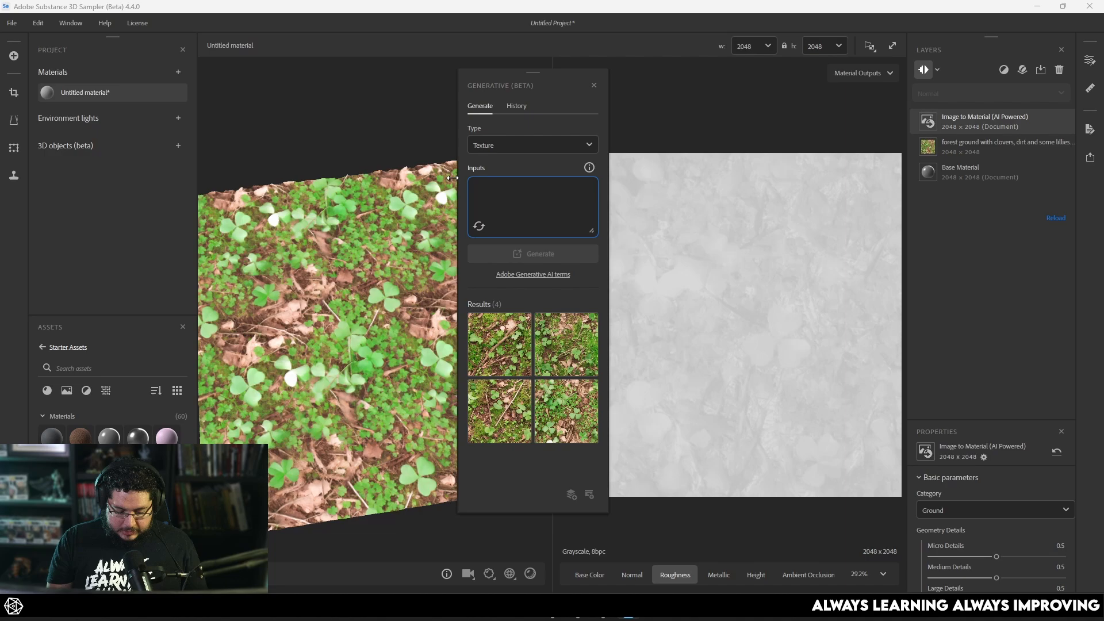
# Enter the prompt 'concrete damaged wall' and generate four textures
pyautogui.write('conrete dama')
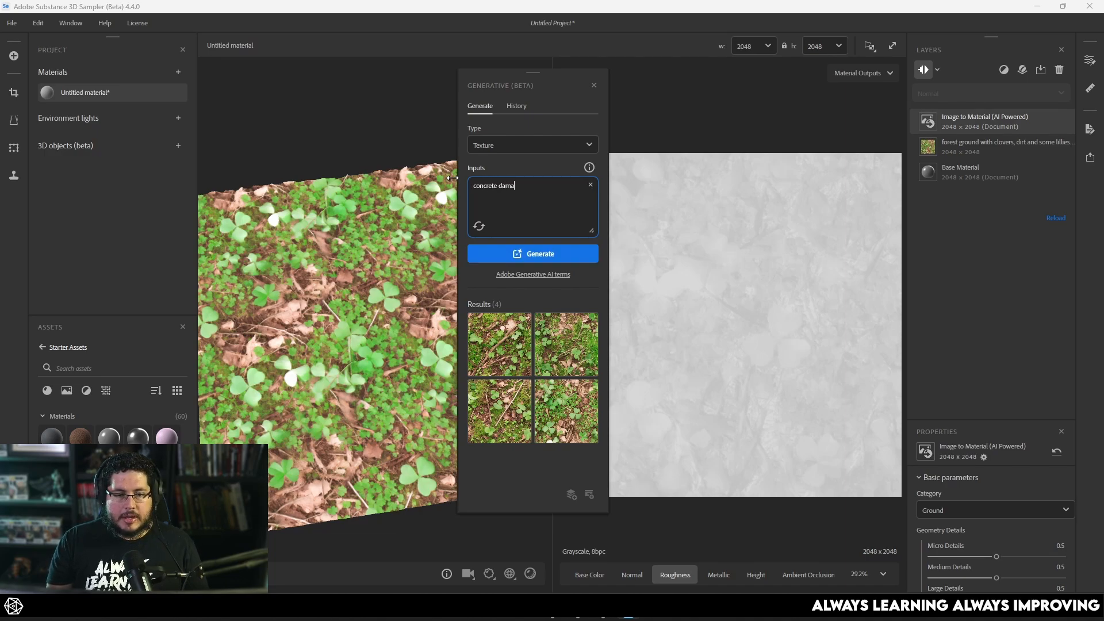
pyautogui.click(532, 253)
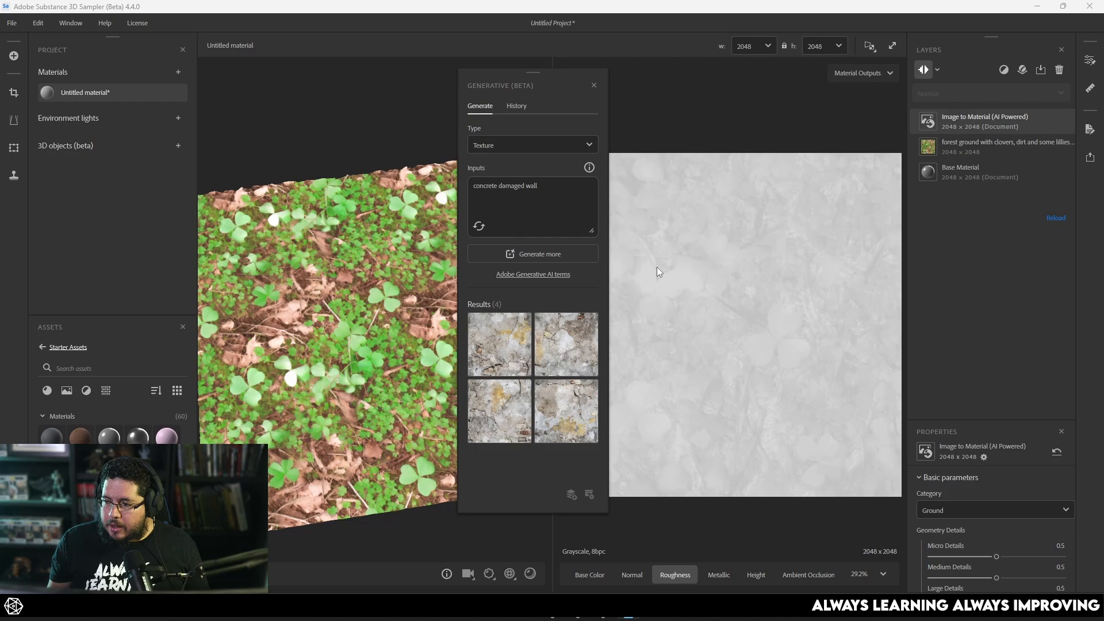
pyautogui.moveTo(499, 343)
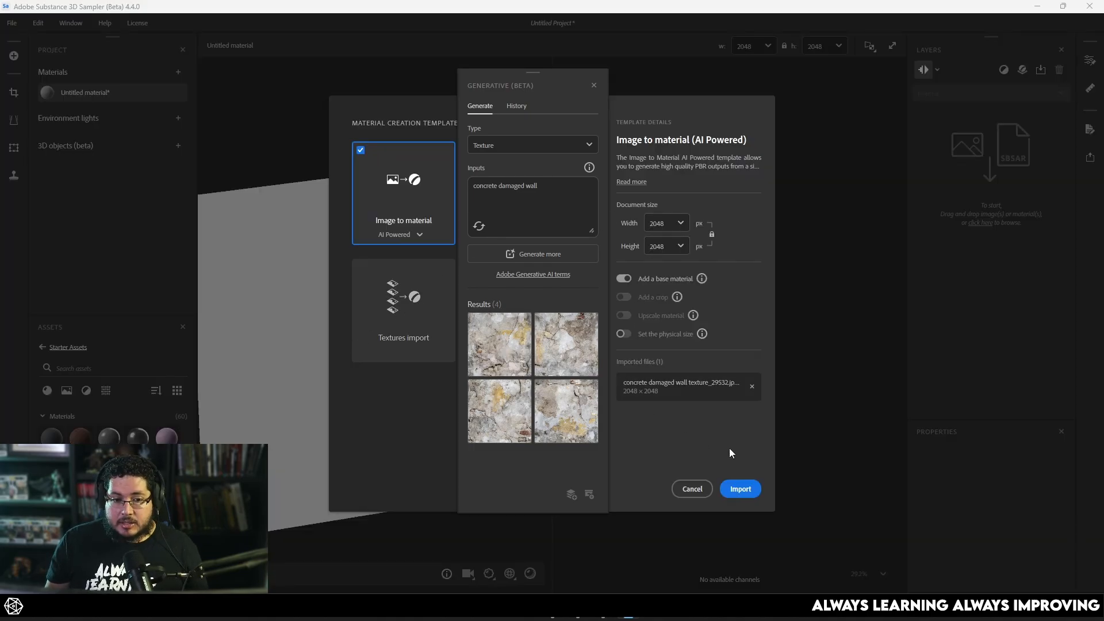
# Create the damaged concrete material and orbit the viewport to inspect its rough relief
pyautogui.click(740, 489)
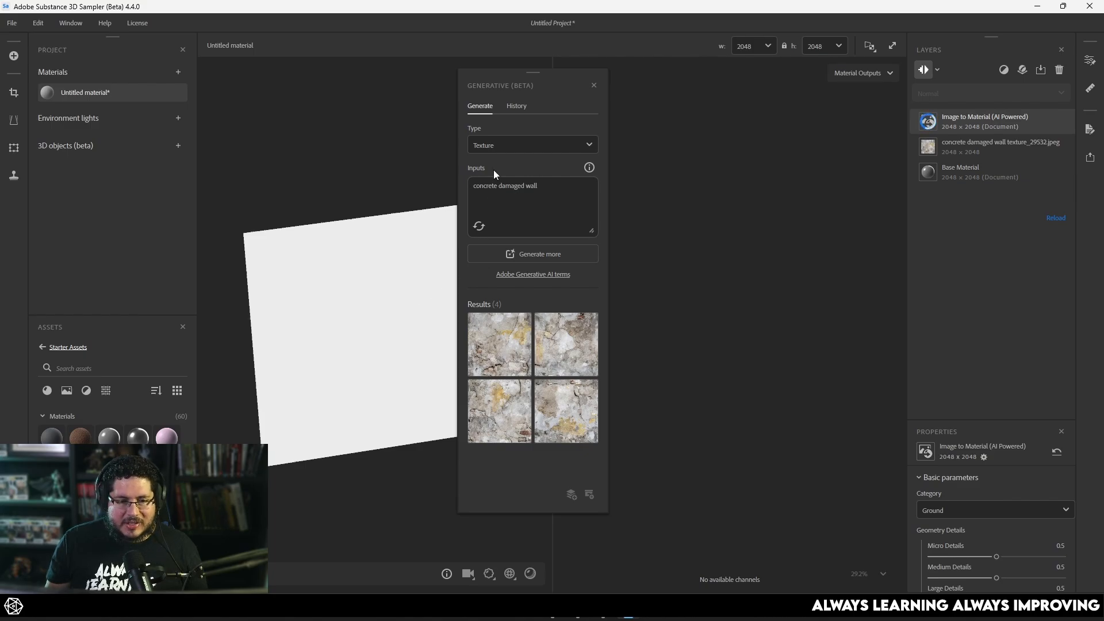
pyautogui.moveTo(533, 70); pyautogui.dragTo(571, 67)
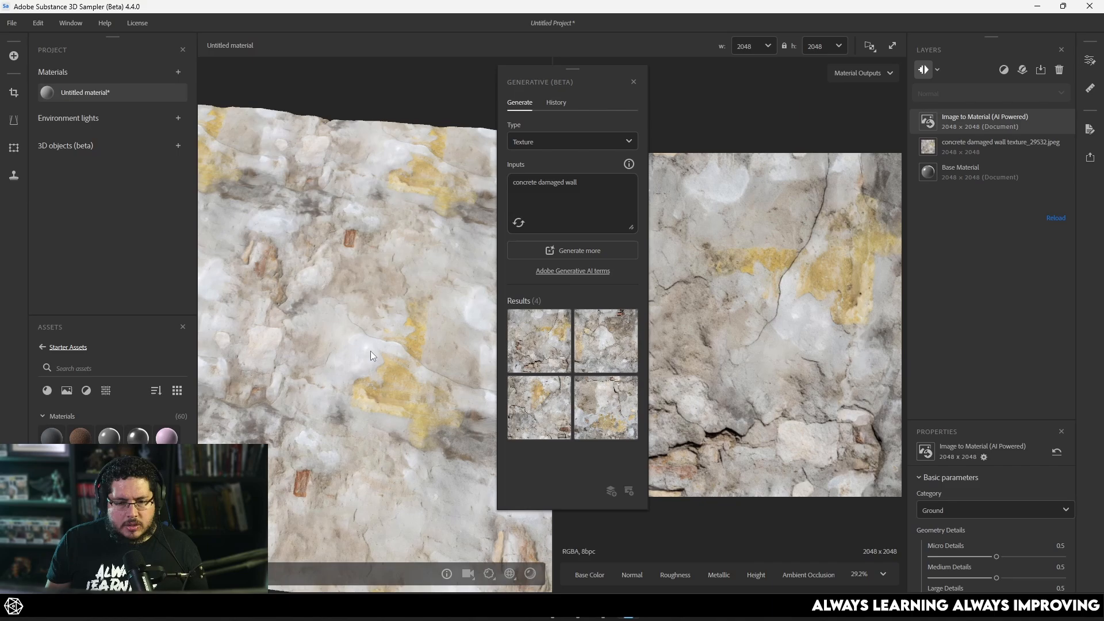
pyautogui.moveTo(373, 356); pyautogui.dragTo(331, 312)
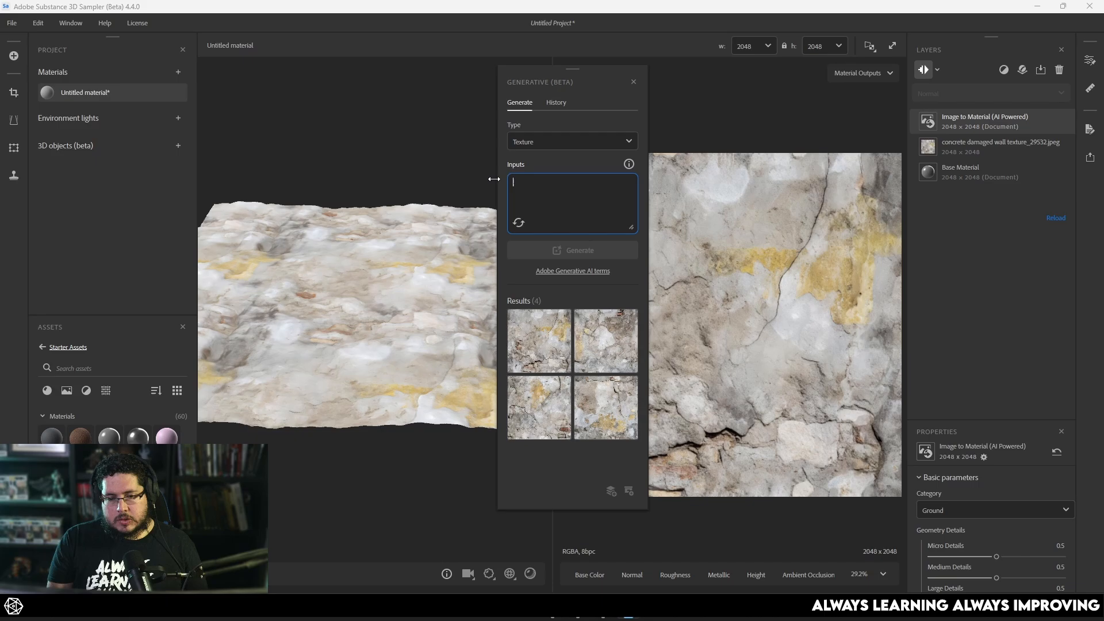
# Generate textures from 'stylized wood panels, hand painted', then clear the prompt
pyautogui.write('stylized wood panels, car')
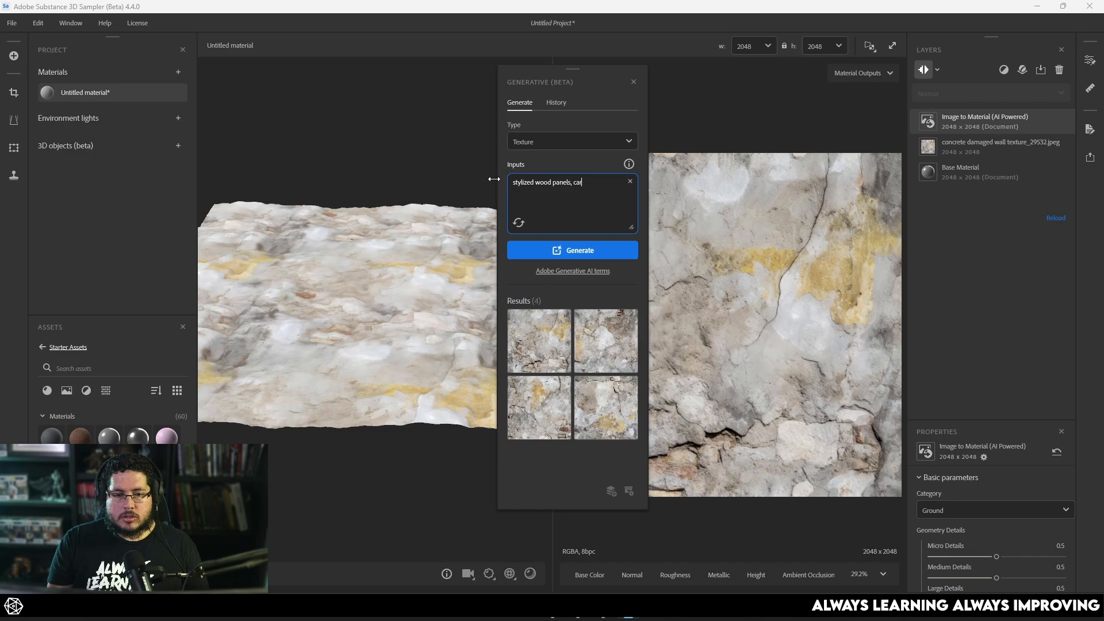
pyautogui.press('Backspace')
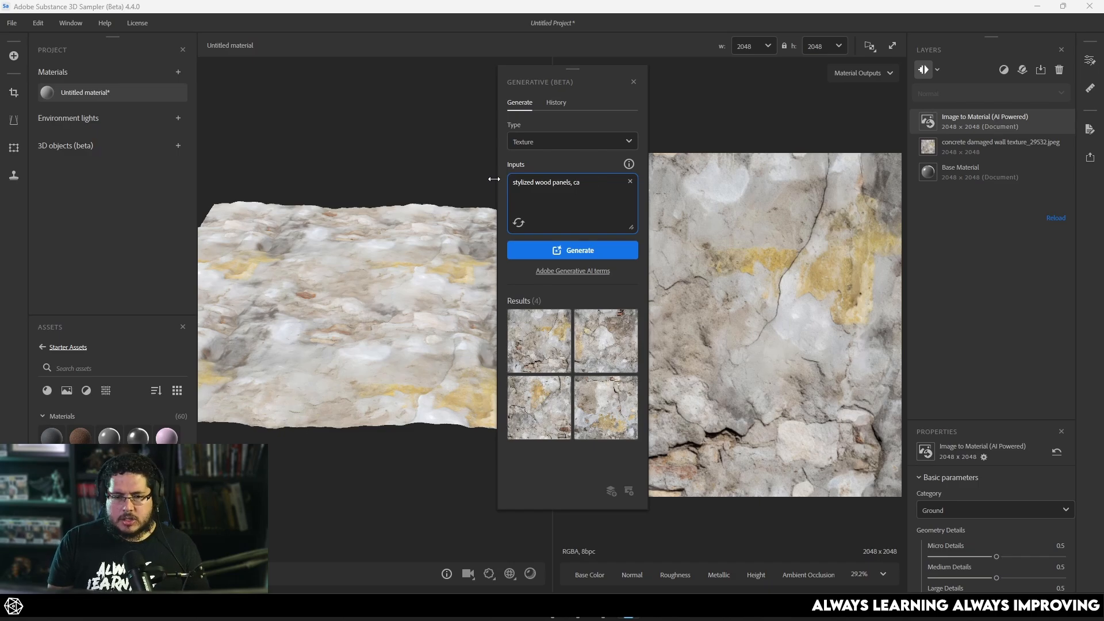
pyautogui.write('hand pa')
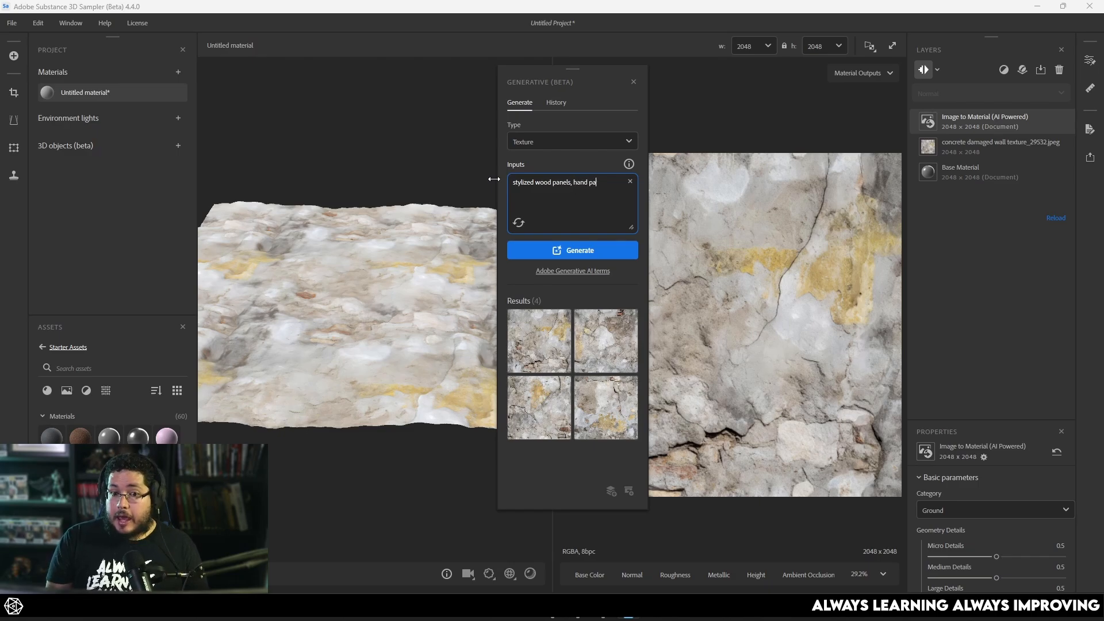
pyautogui.click(571, 250)
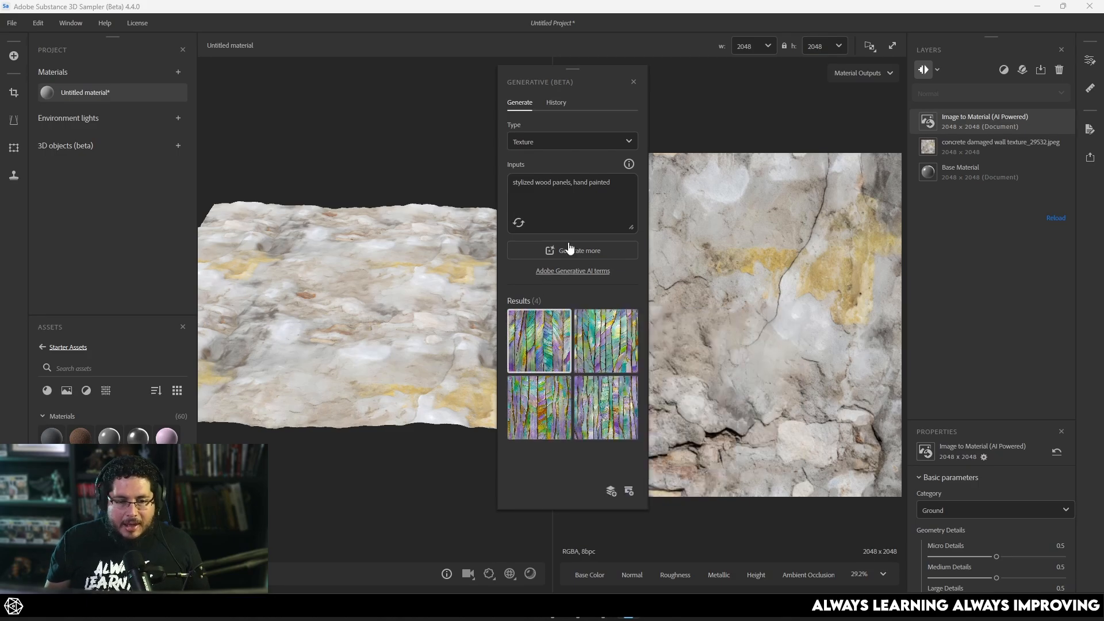
pyautogui.click(571, 182)
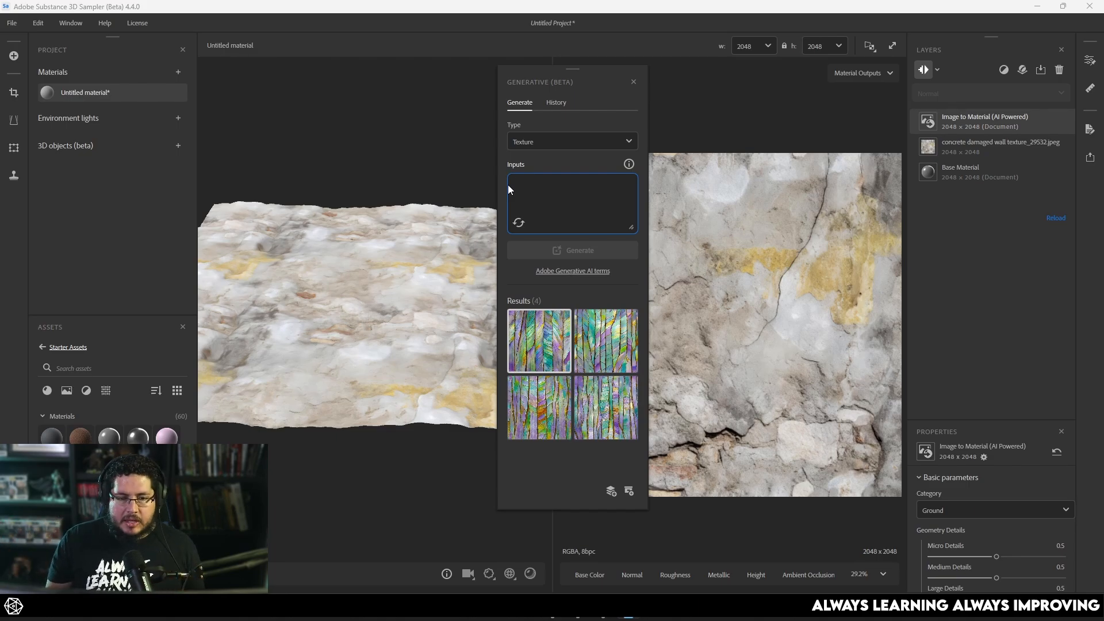
# Generate textures from the prompt 'round cobblestone london street'
pyautogui.write('rou')
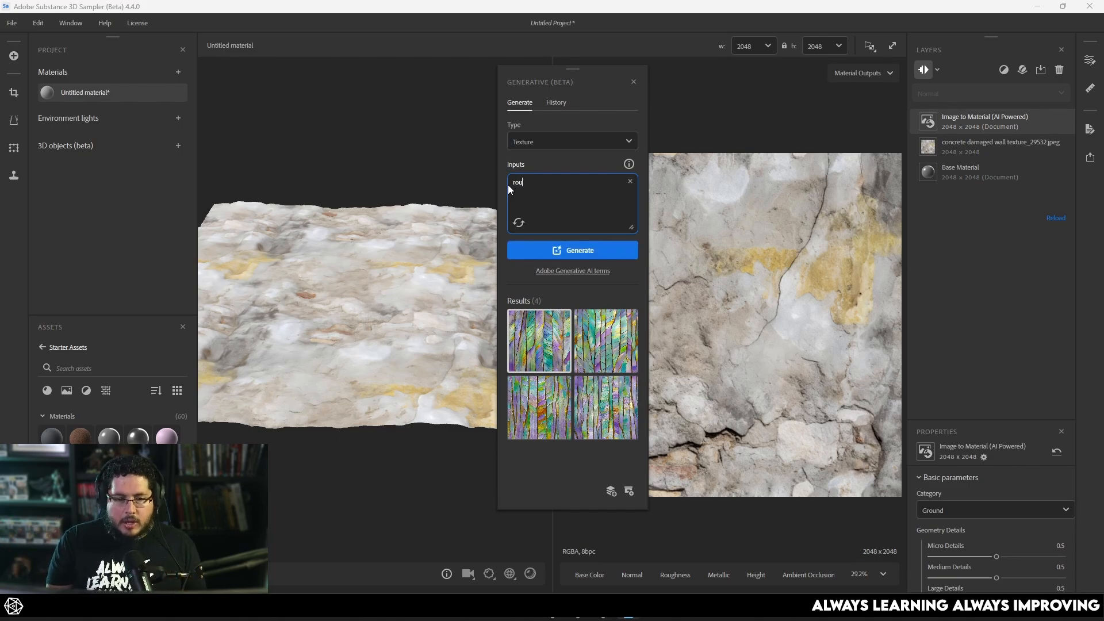
pyautogui.write('round cobblestone london')
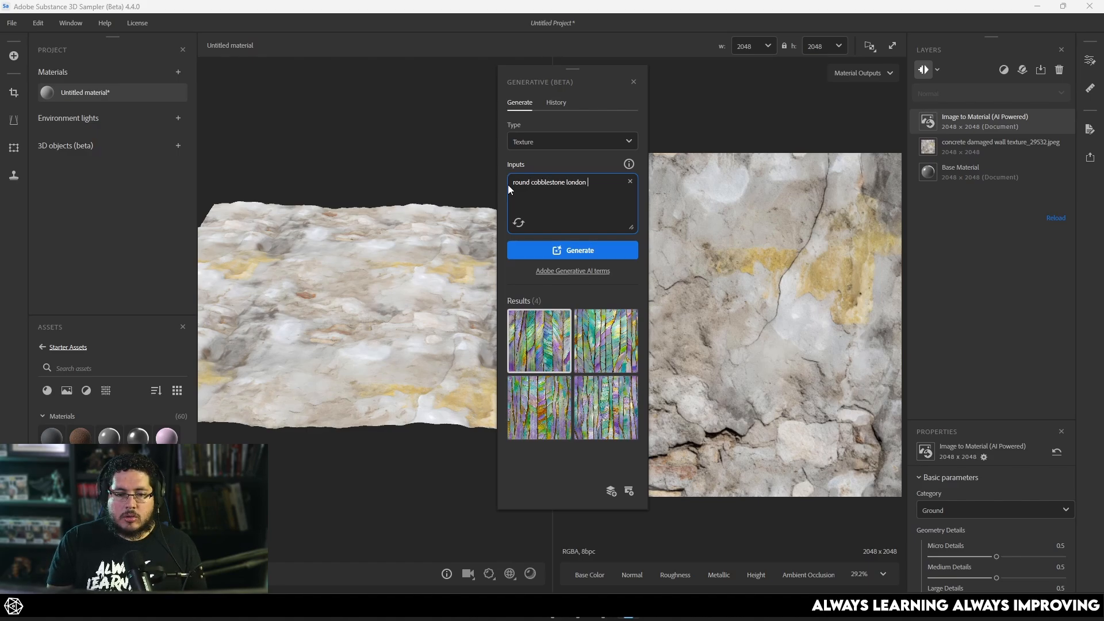
pyautogui.write('street')
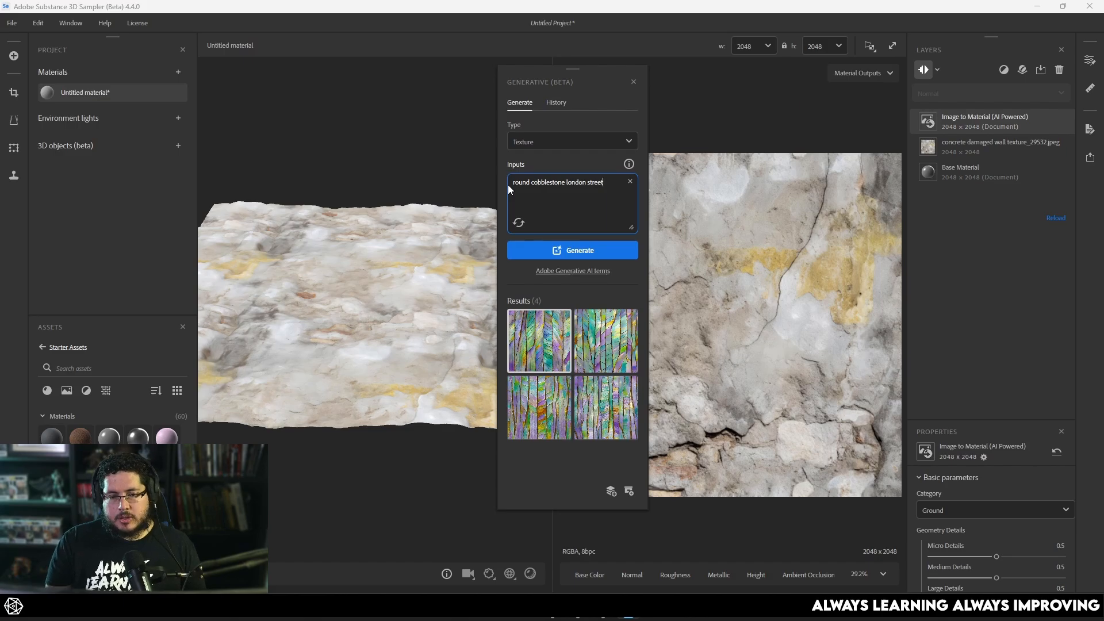
pyautogui.click(573, 250)
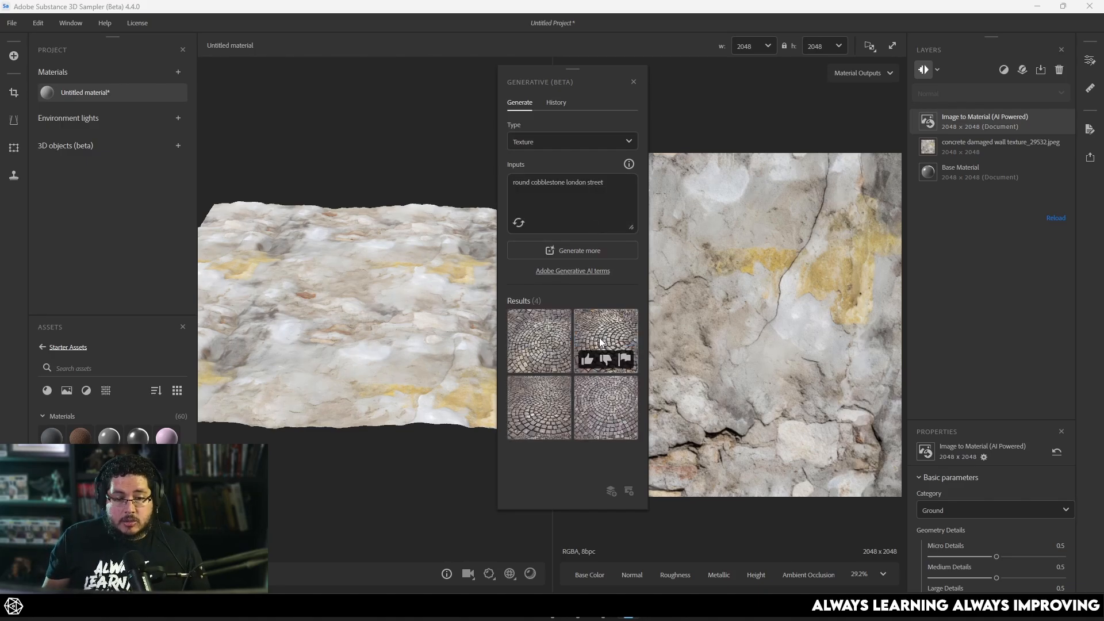
pyautogui.moveTo(606, 340)
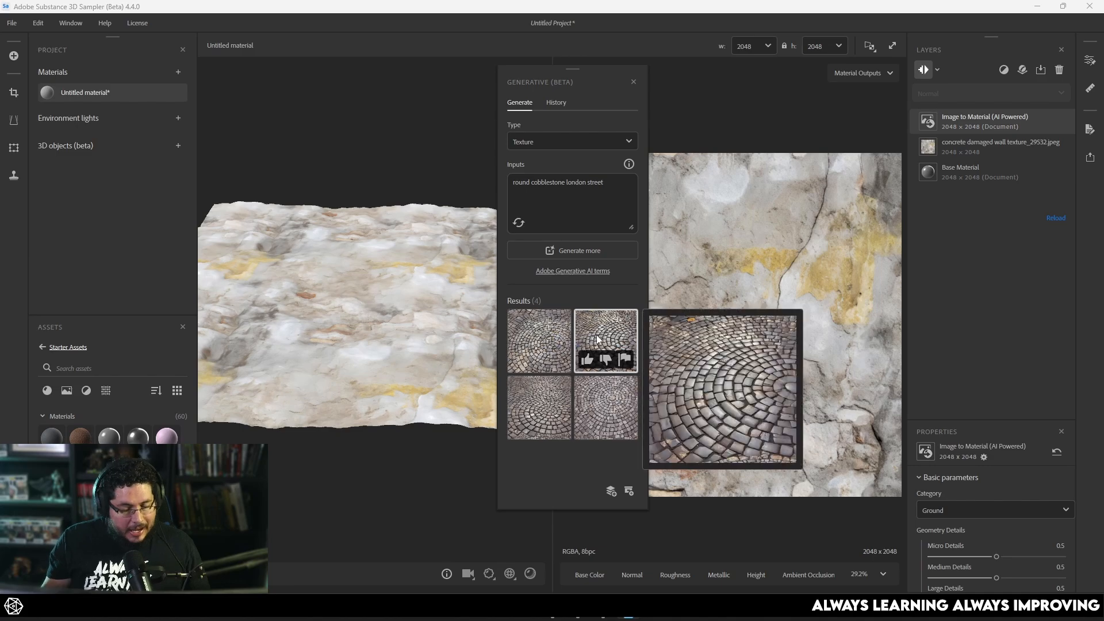
pyautogui.moveTo(539, 338)
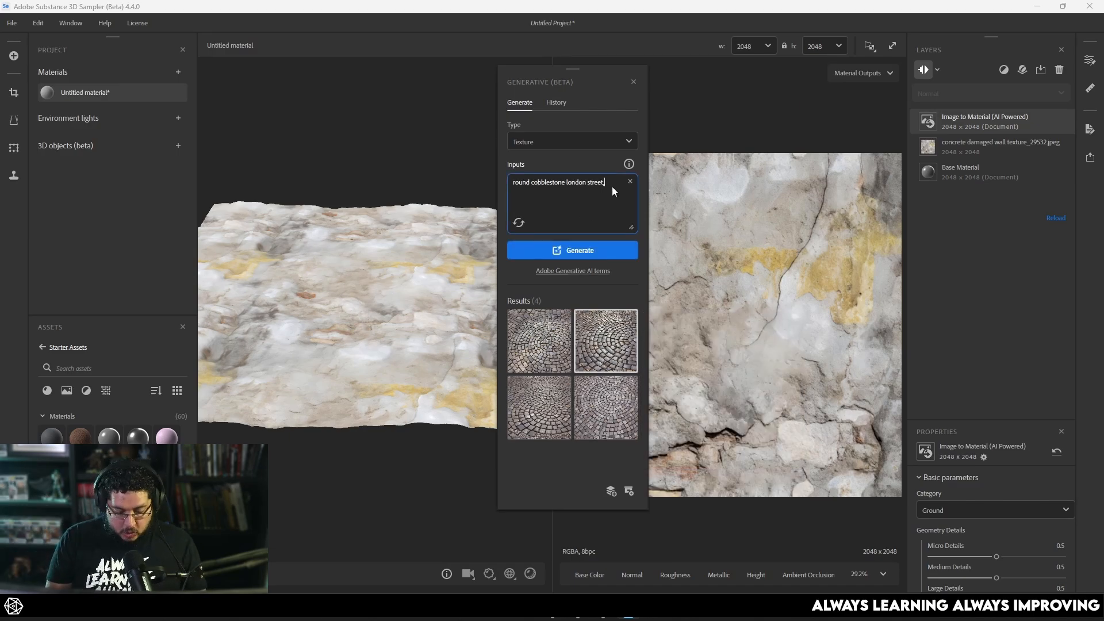
# Append ', top down view' to the cobblestone prompt and regenerate
pyautogui.write(', top down view')
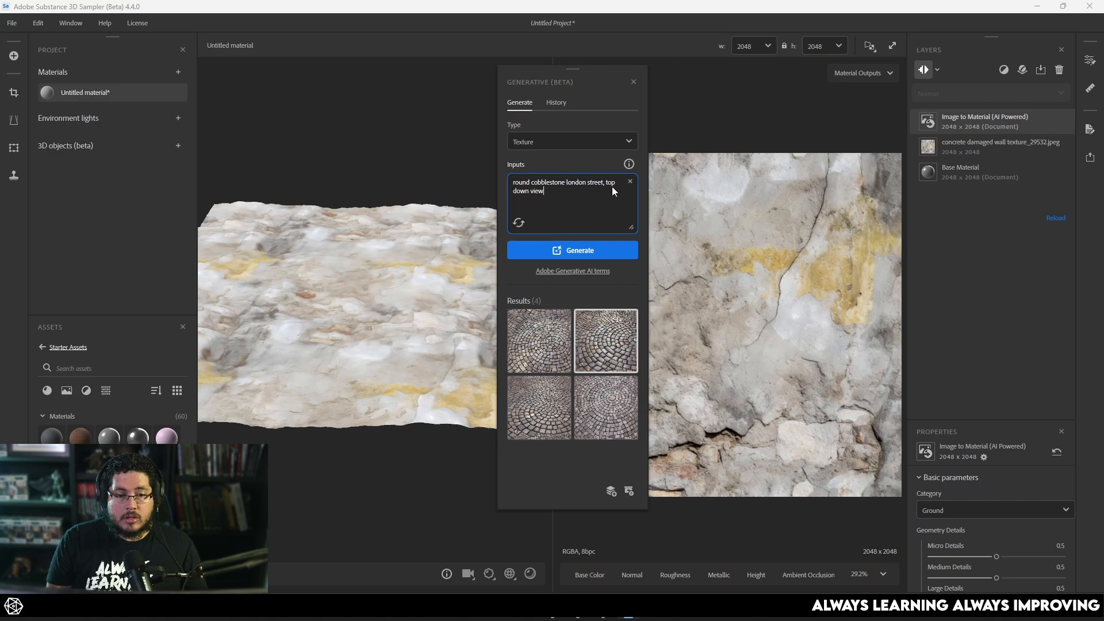
pyautogui.click(573, 250)
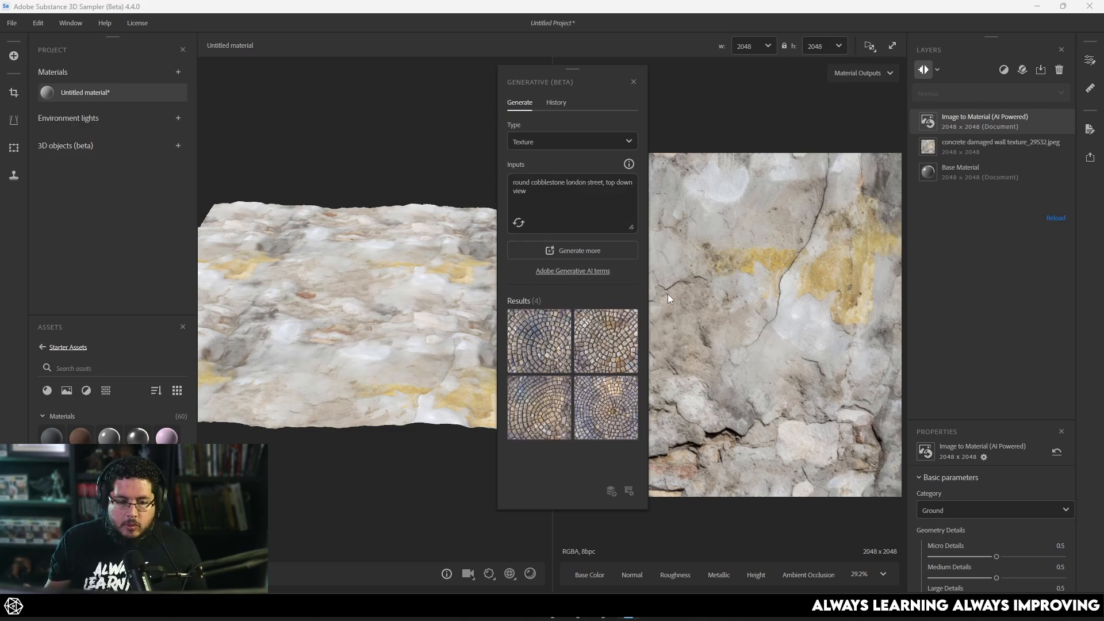
pyautogui.moveTo(605, 407)
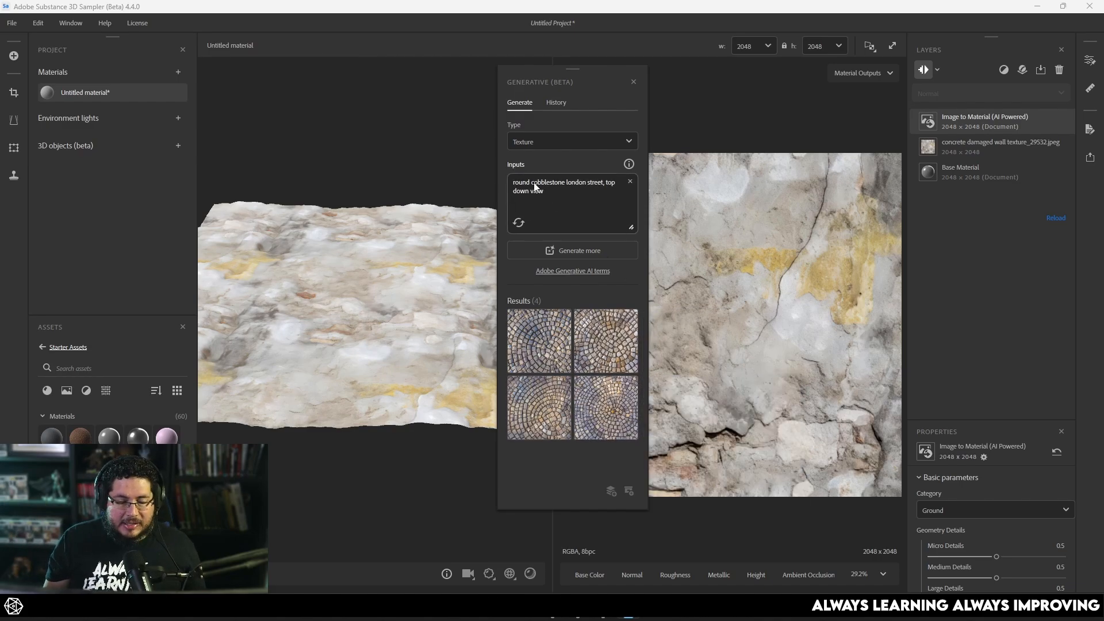
# Replace 'round' with 'smooth' in the prompt and regenerate the textures
pyautogui.doubleClick(521, 182)
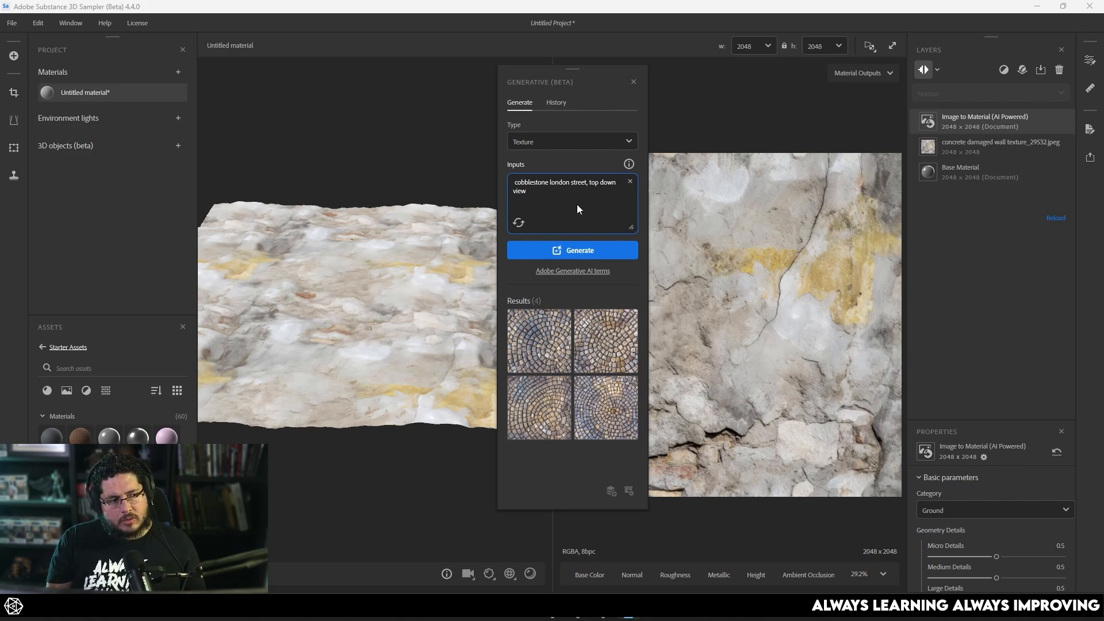
pyautogui.write('smooth')
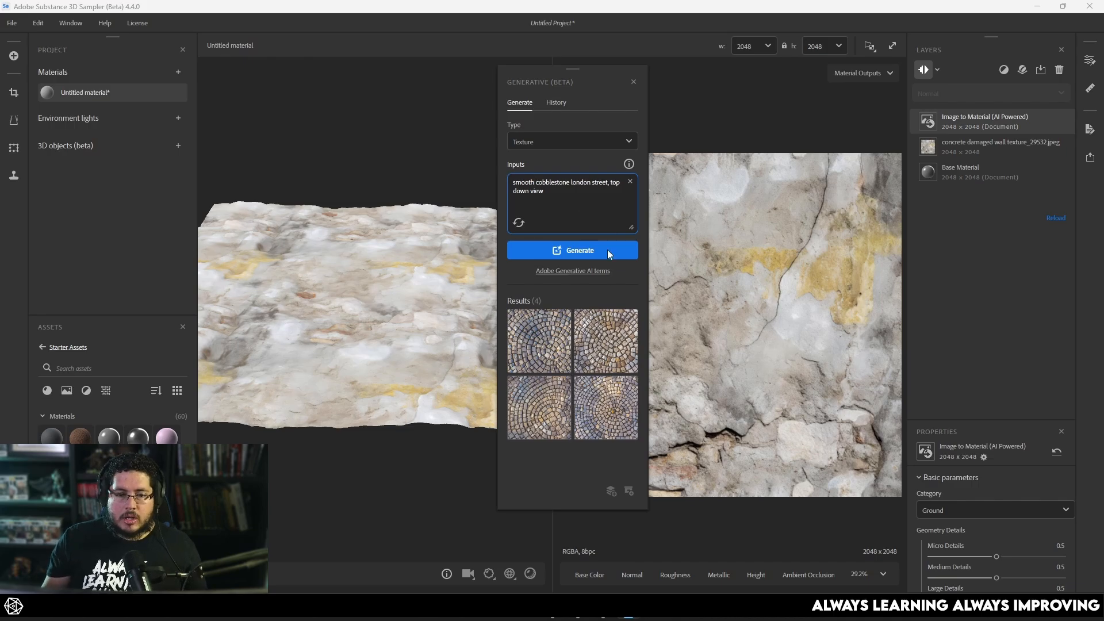
pyautogui.click(572, 250)
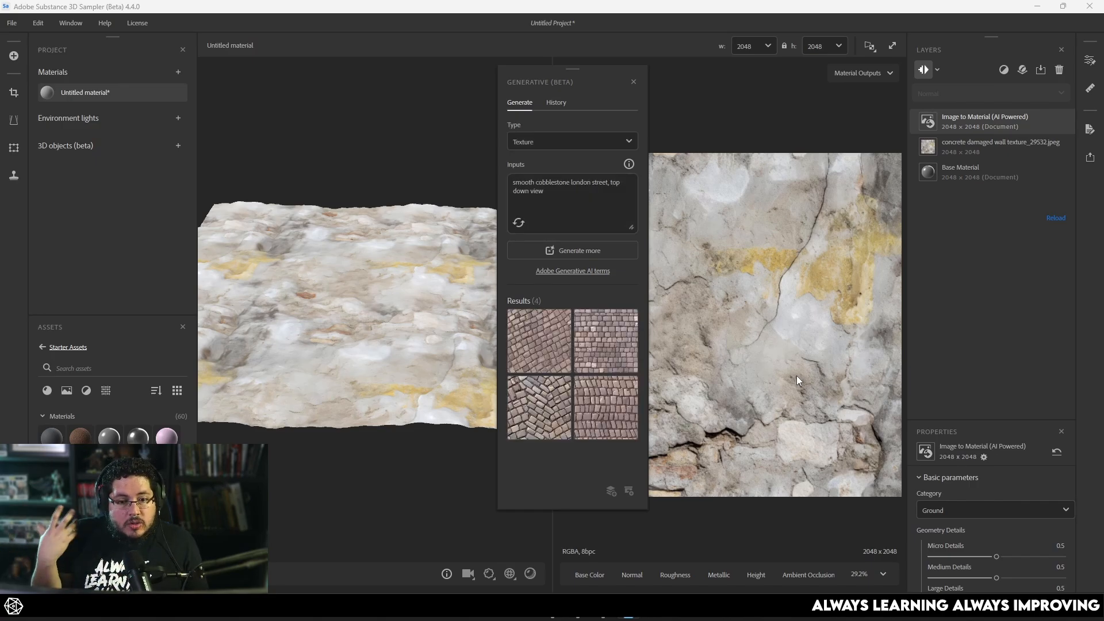
pyautogui.moveTo(619, 358)
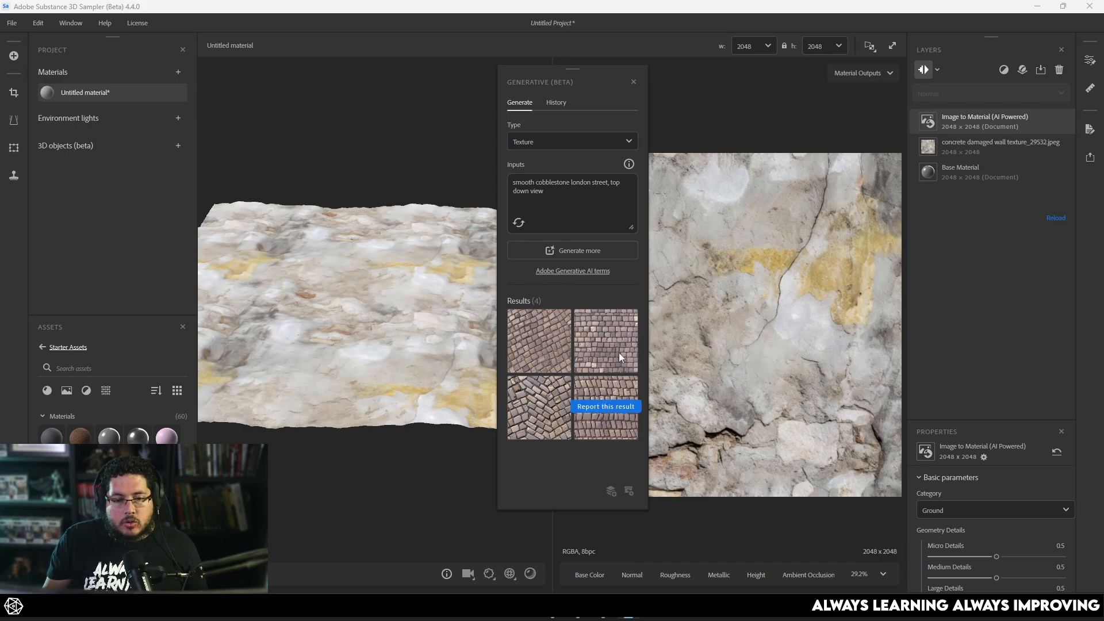
pyautogui.moveTo(606, 340)
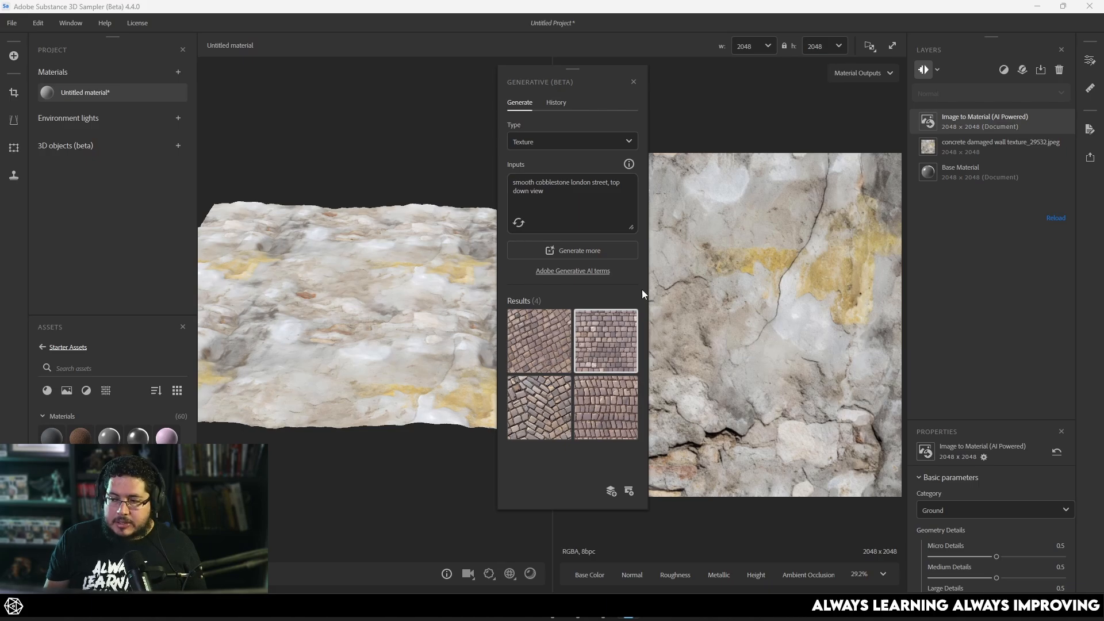
pyautogui.moveTo(642, 295)
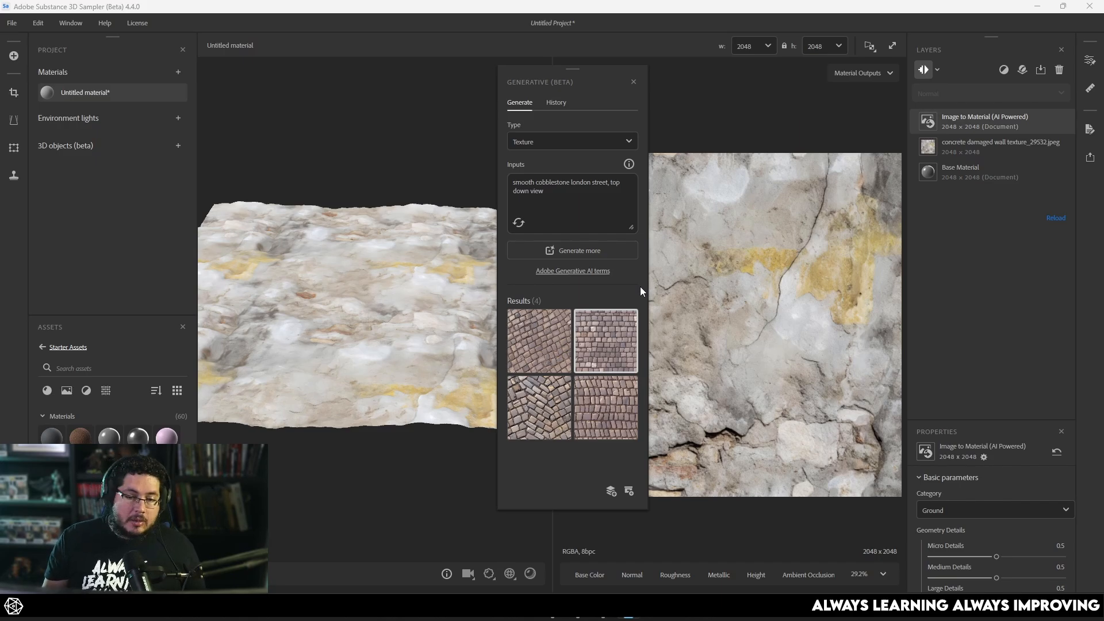
# Import the second cobblestone result as an AI-powered material
pyautogui.click(1000, 147)
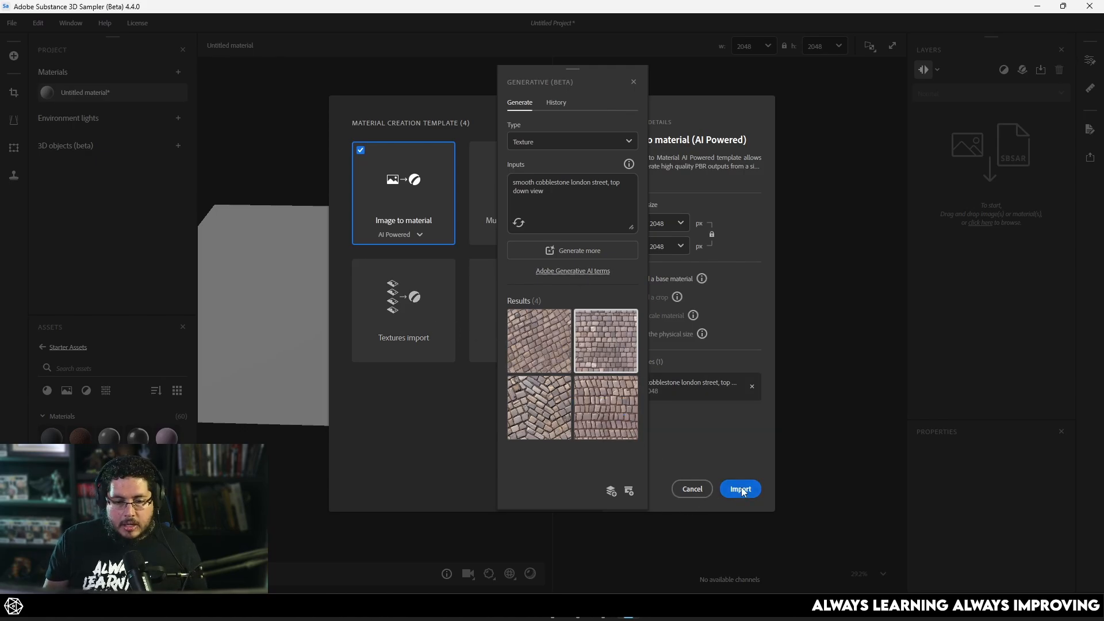
pyautogui.click(740, 489)
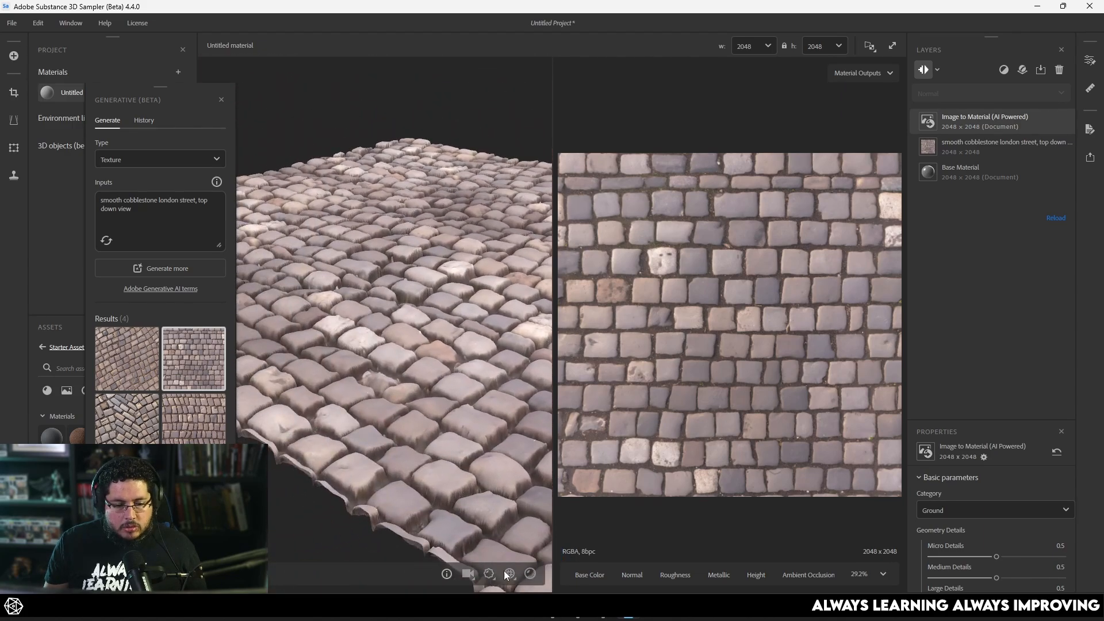
# Lower the preview's displacement quality and height scale, and show the roughness map
pyautogui.click(489, 573)
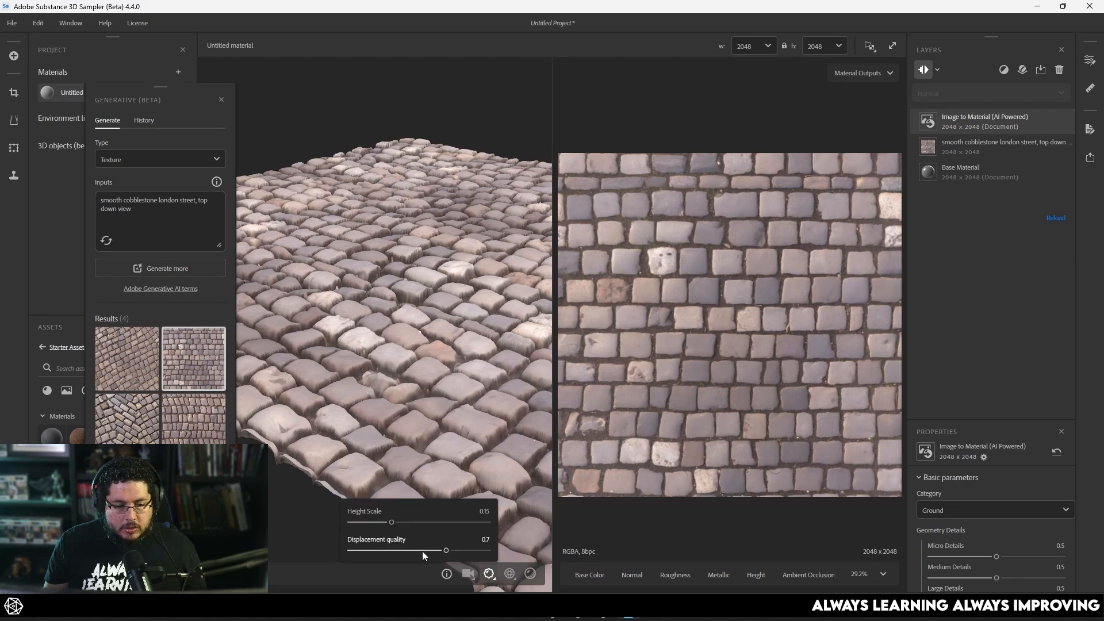
pyautogui.moveTo(445, 549); pyautogui.dragTo(442, 549)
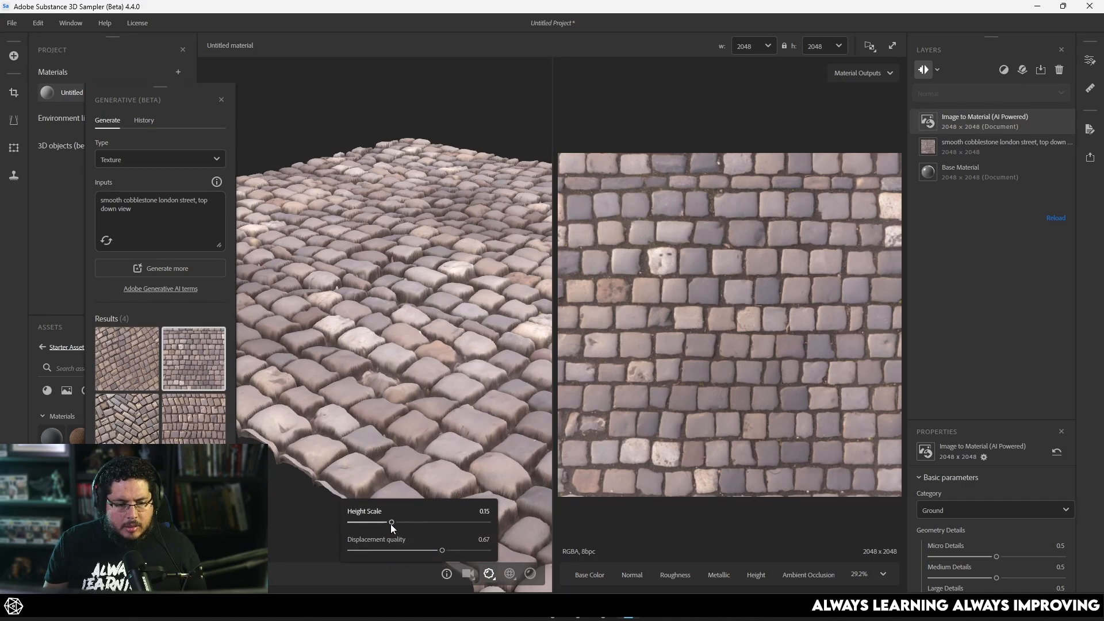
pyautogui.moveTo(392, 522); pyautogui.dragTo(362, 522)
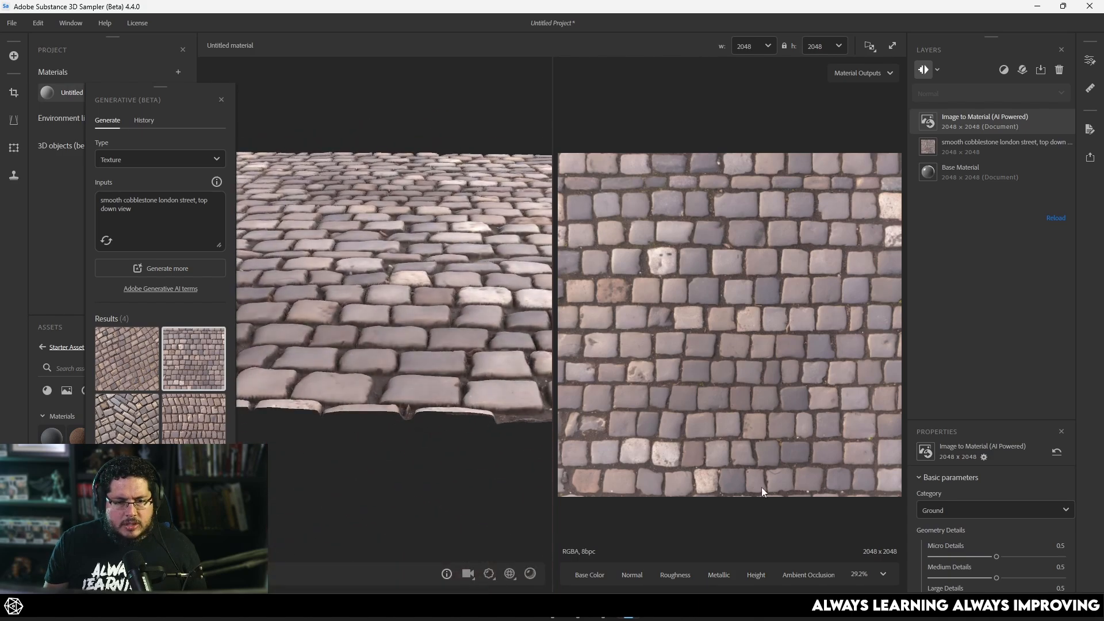
pyautogui.click(673, 575)
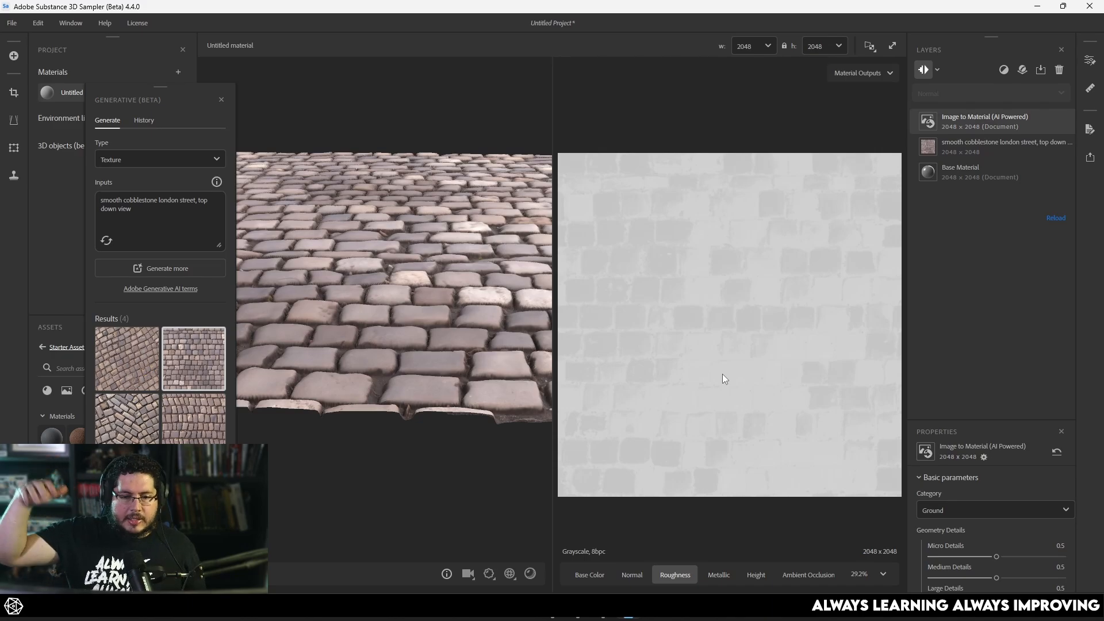
pyautogui.moveTo(1004, 106)
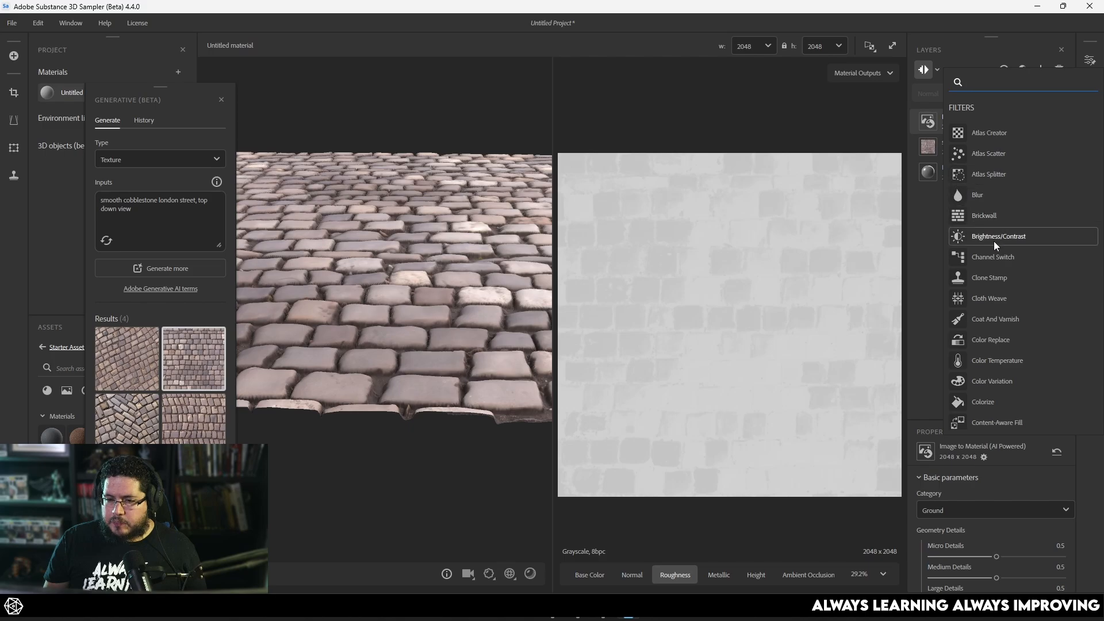
# Scroll down the Filters list to reach Brightness/Contrast
pyautogui.scroll(-3)
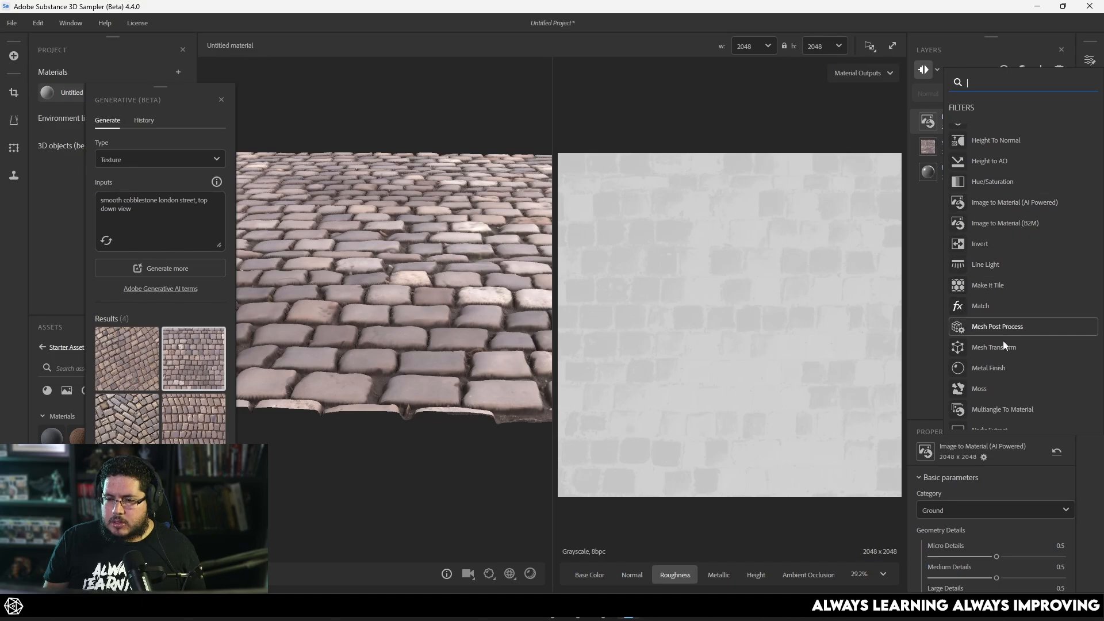
pyautogui.scroll(-3)
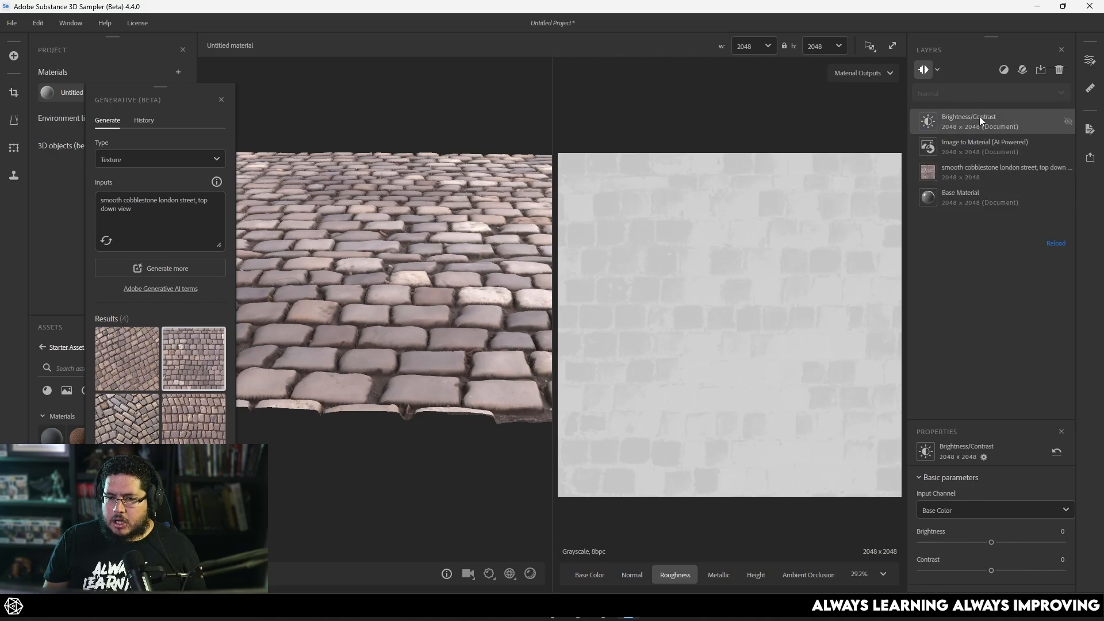
# Point the Brightness/Contrast filter at the Roughness channel and adjust its brightness
pyautogui.click(993, 510)
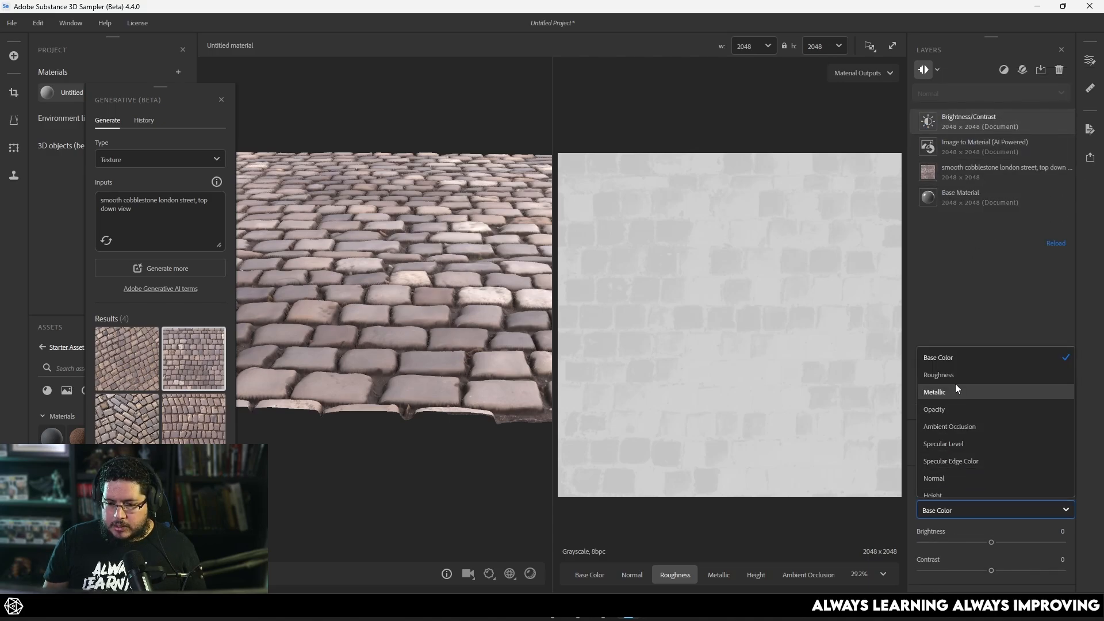
pyautogui.click(938, 374)
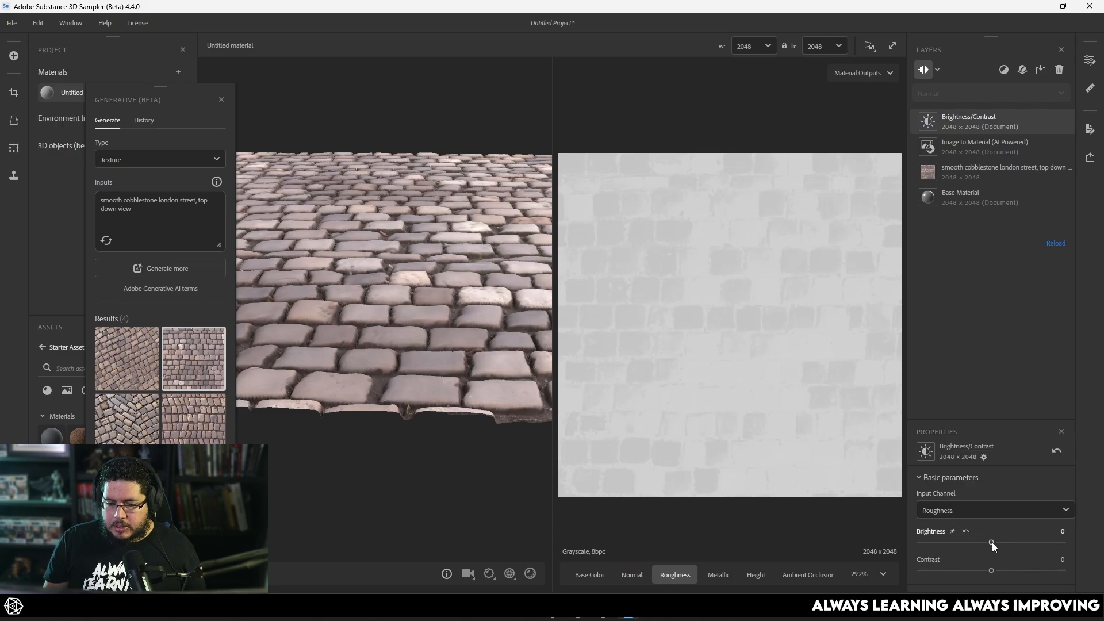
pyautogui.moveTo(991, 543); pyautogui.dragTo(959, 543)
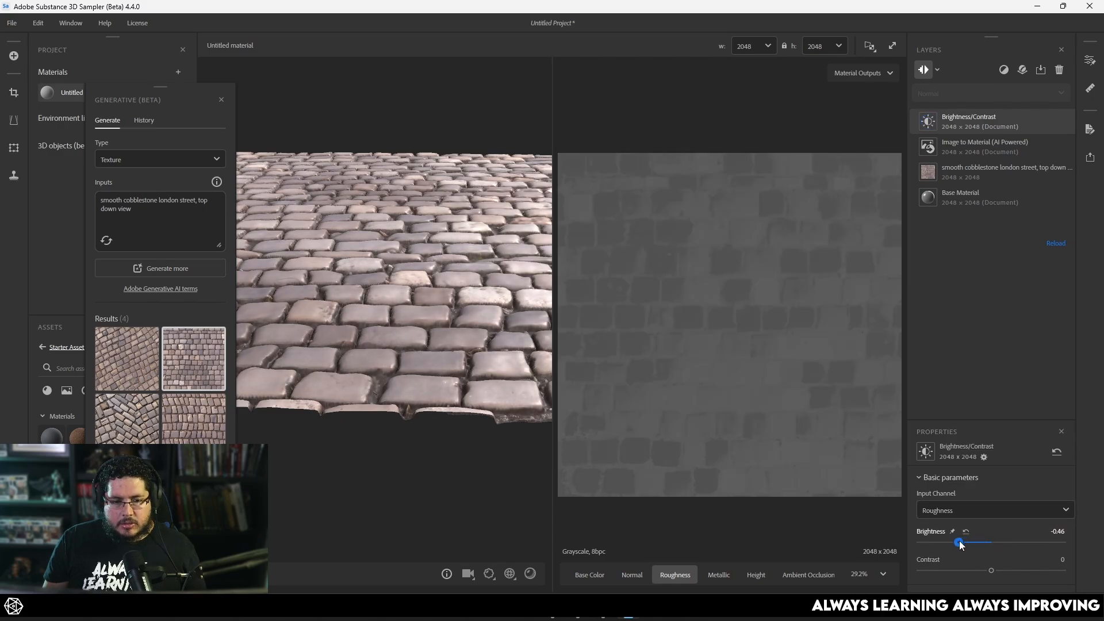
pyautogui.moveTo(959, 542); pyautogui.dragTo(968, 542)
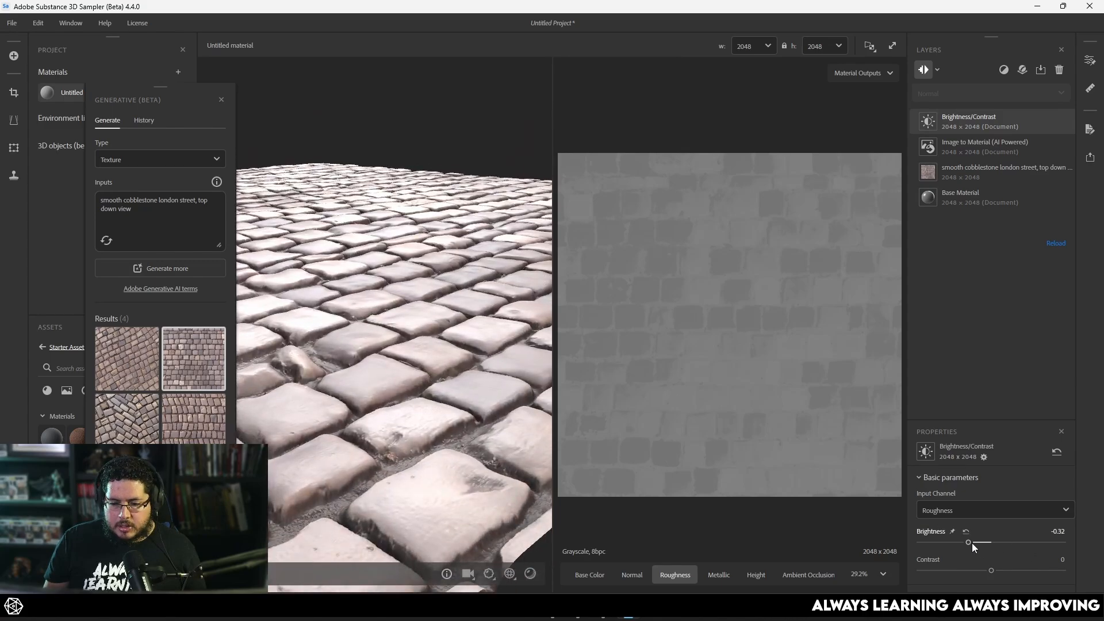
pyautogui.moveTo(967, 542); pyautogui.dragTo(978, 542)
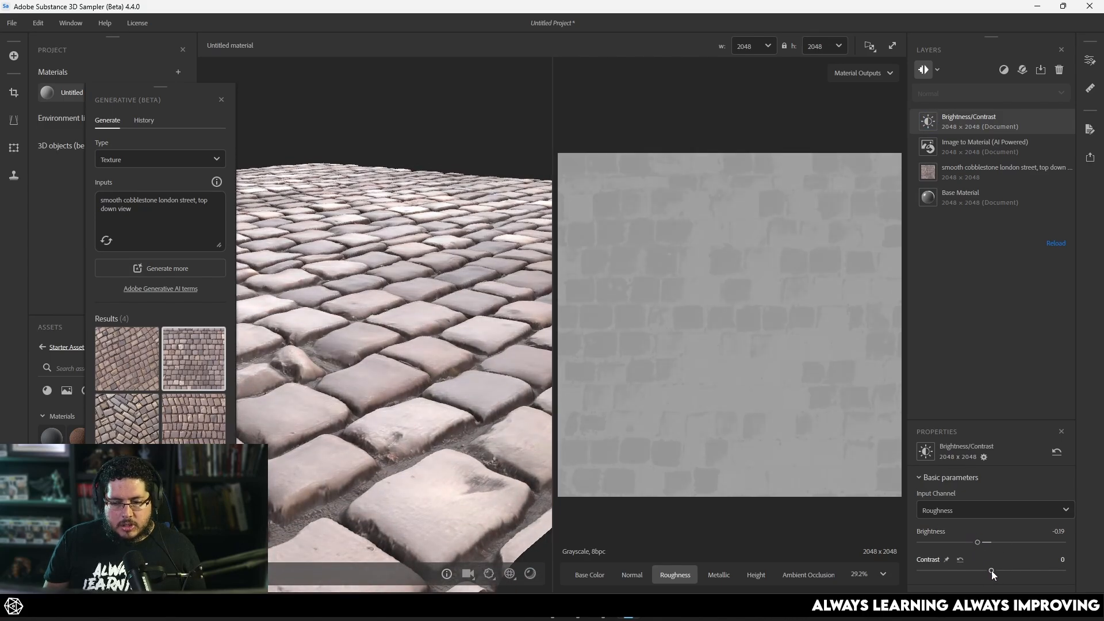
# Fine-tune roughness contrast to 0.33 and brightness to -0.39
pyautogui.moveTo(993, 570); pyautogui.dragTo(1008, 570)
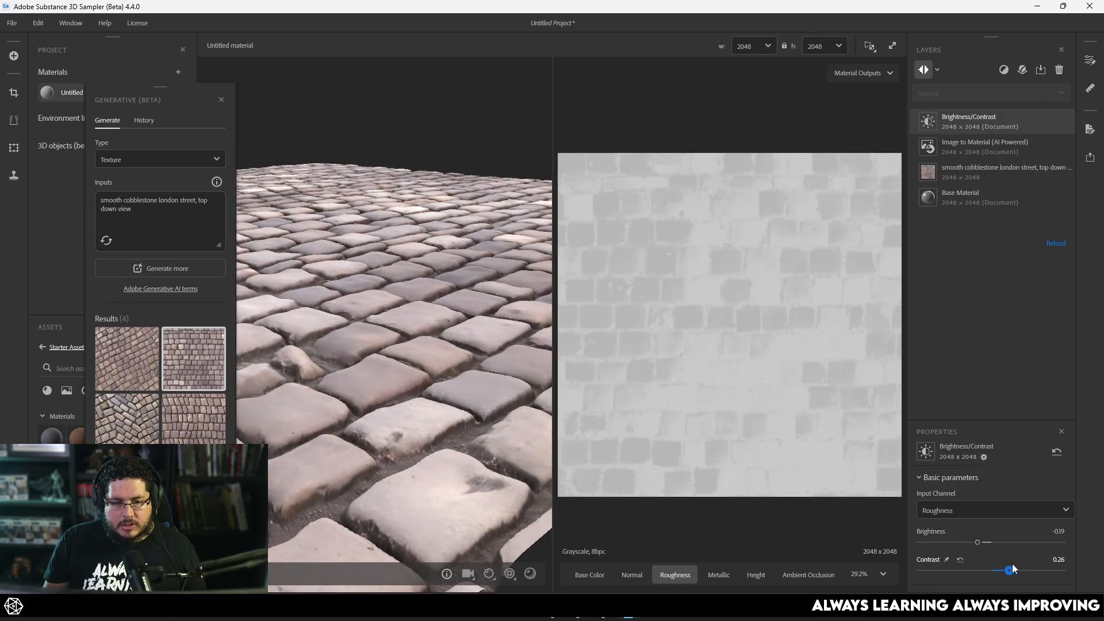
pyautogui.moveTo(977, 542); pyautogui.dragTo(968, 542)
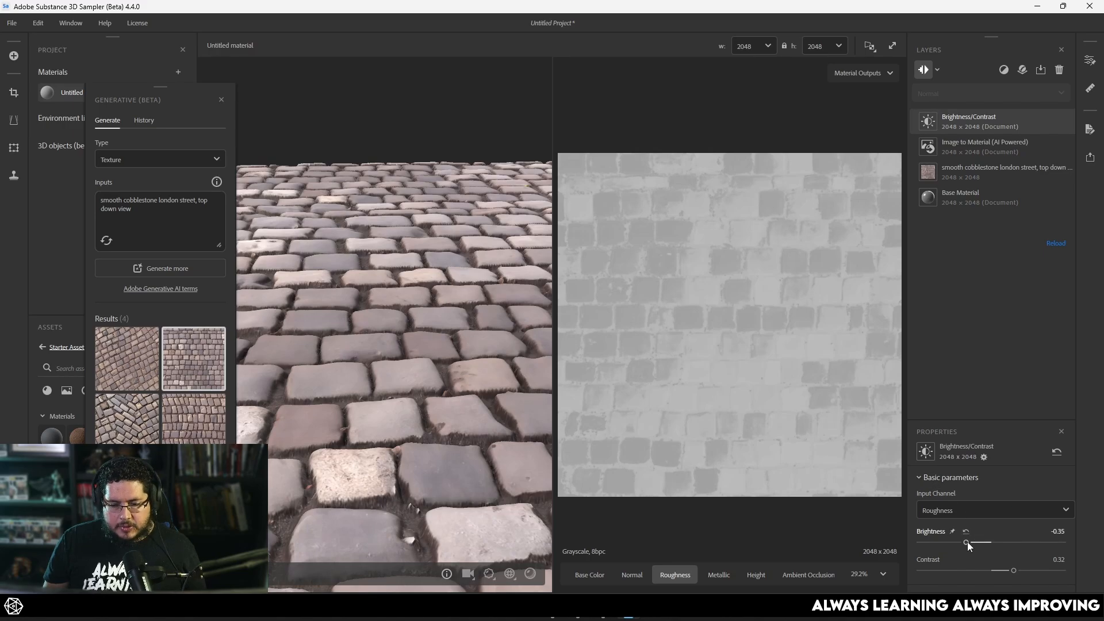
pyautogui.moveTo(977, 543); pyautogui.dragTo(966, 542)
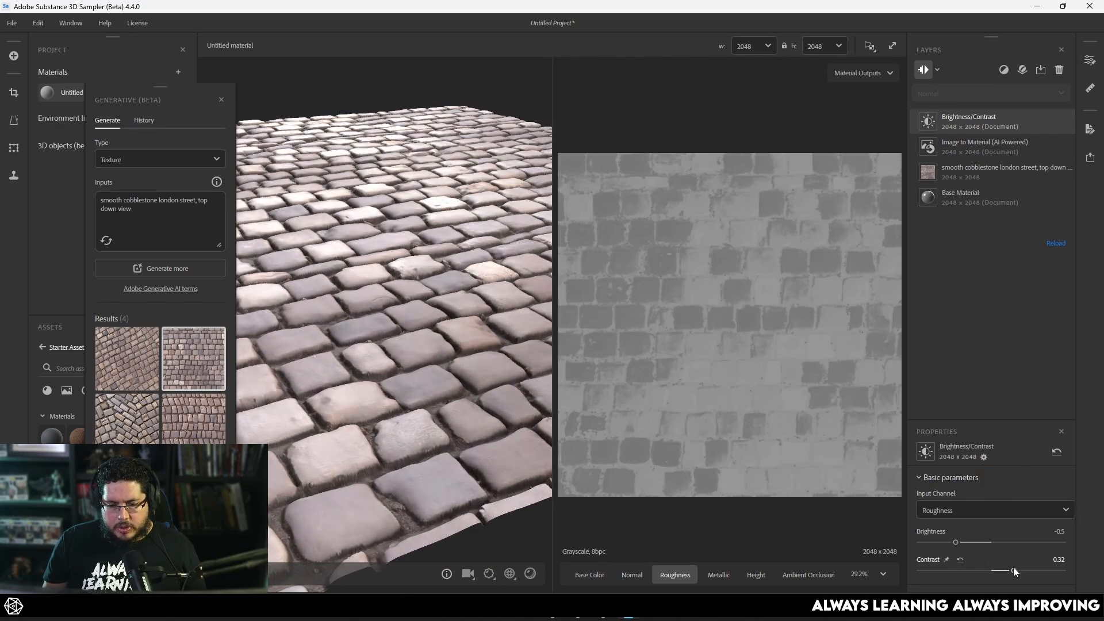
pyautogui.moveTo(1015, 570); pyautogui.dragTo(1008, 570)
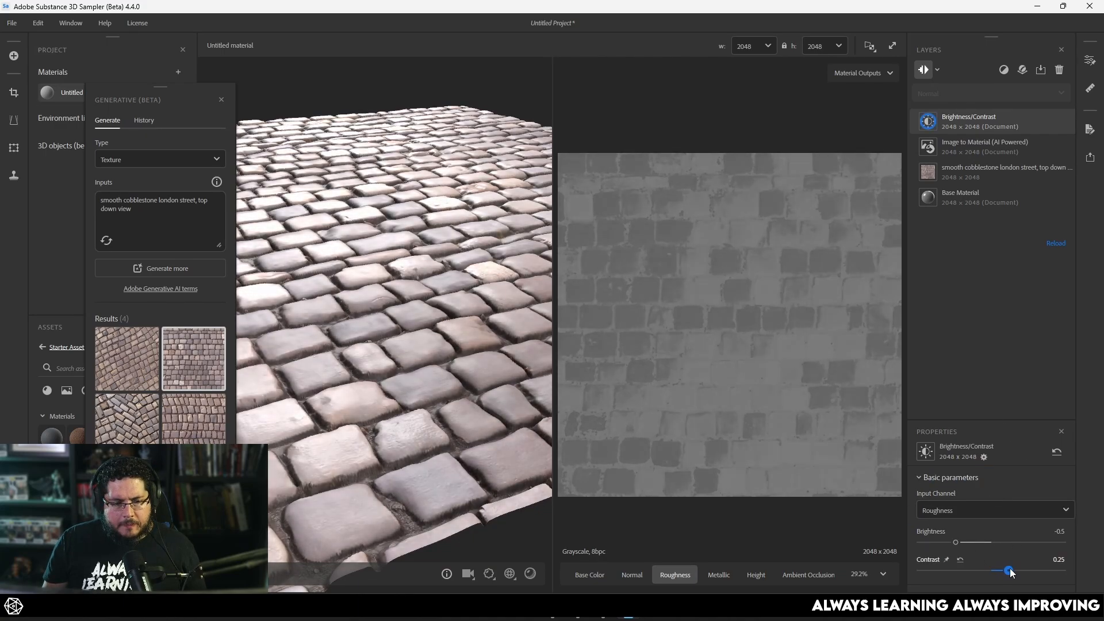
pyautogui.moveTo(1008, 571); pyautogui.dragTo(1014, 571)
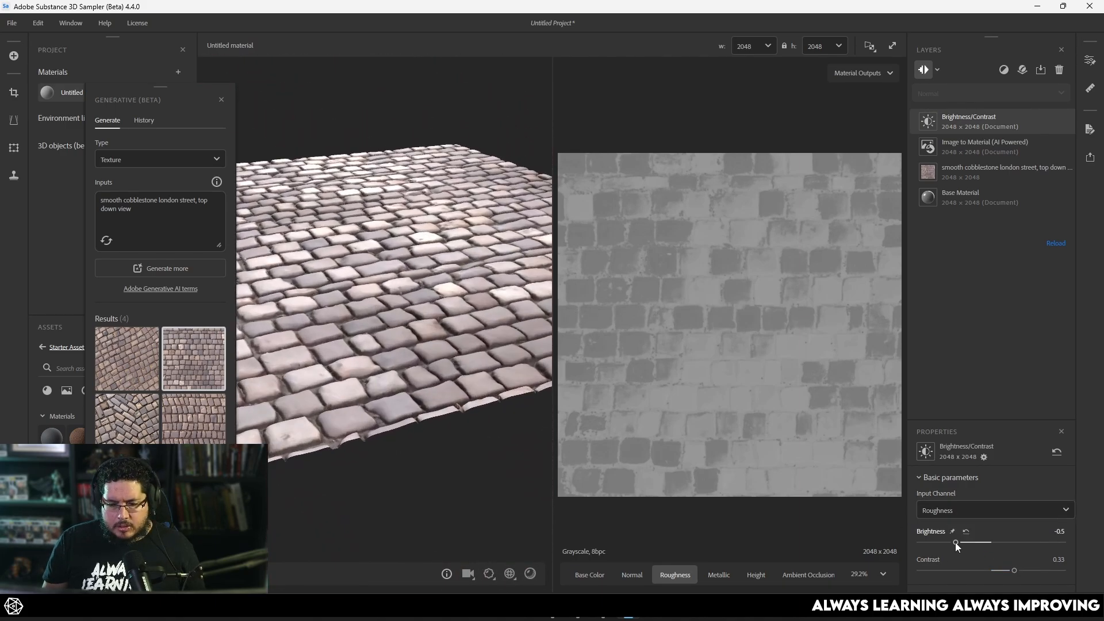
pyautogui.moveTo(956, 543); pyautogui.dragTo(978, 542)
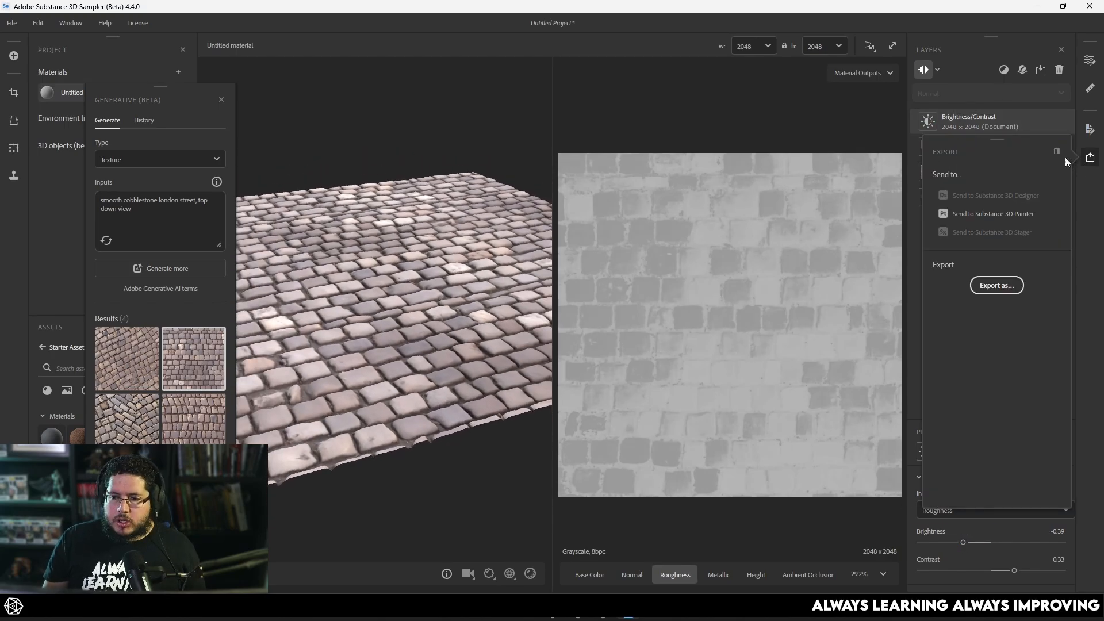
# Set the material export format to TARGA
pyautogui.click(995, 285)
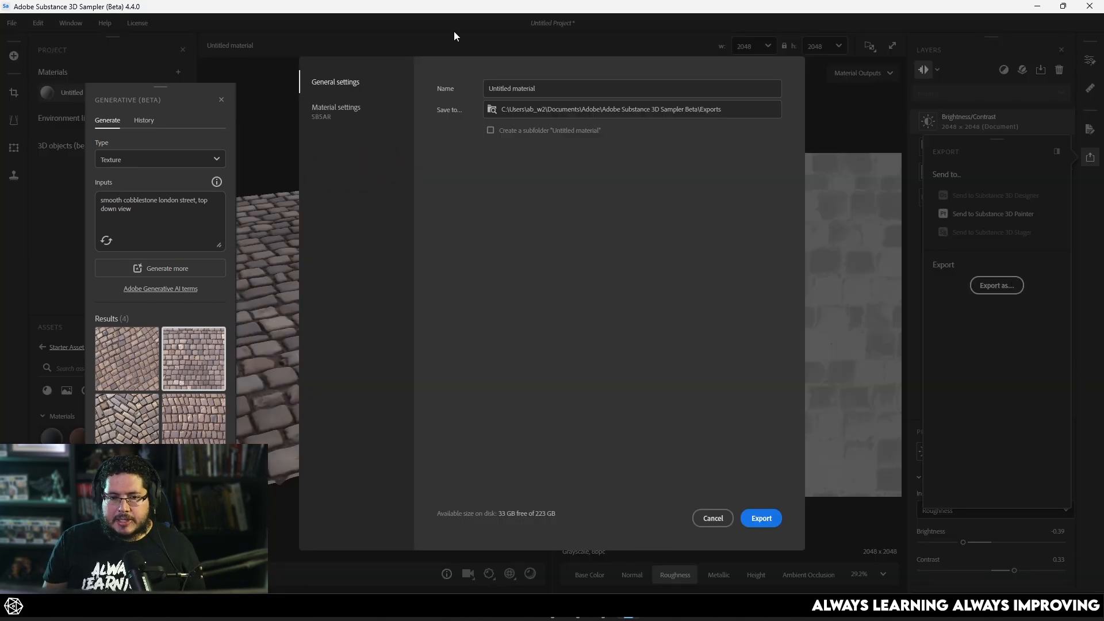
pyautogui.click(336, 109)
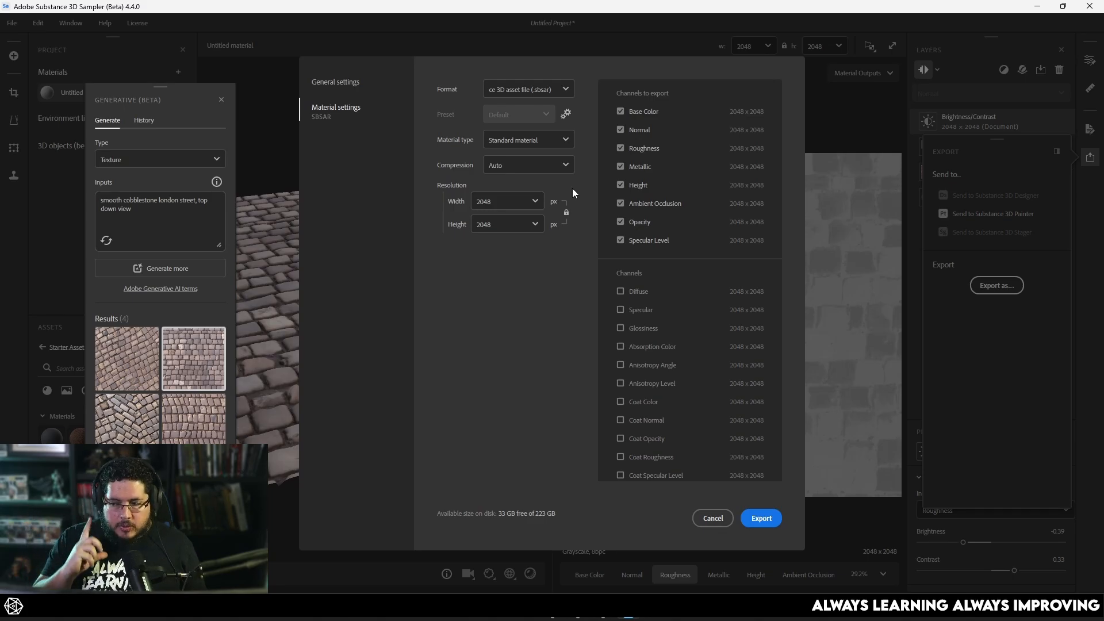
pyautogui.click(528, 88)
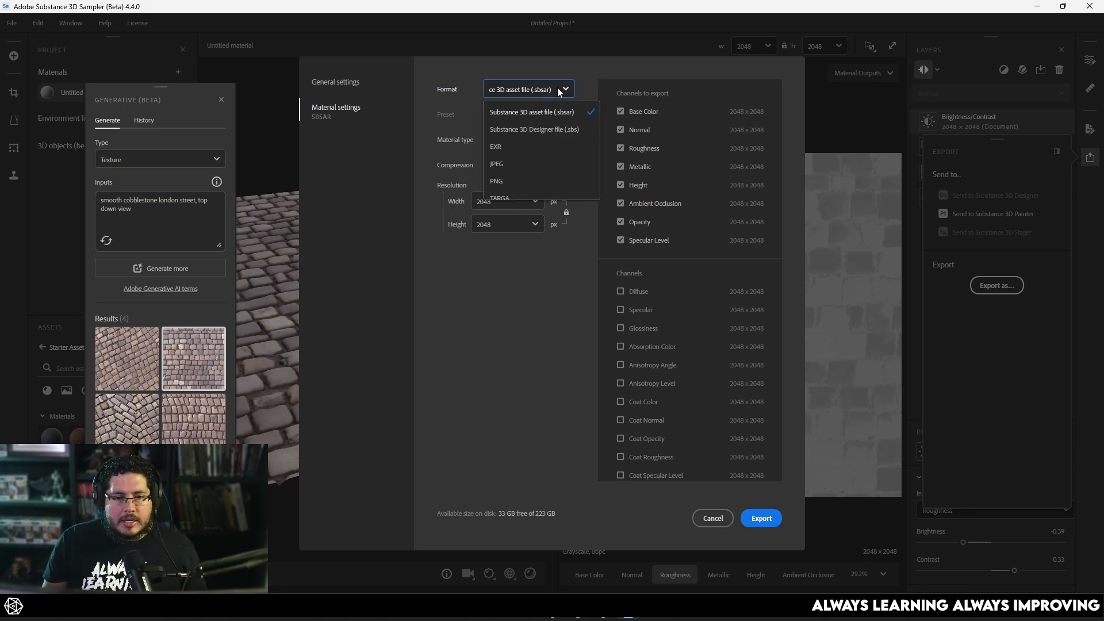
pyautogui.moveTo(517, 197)
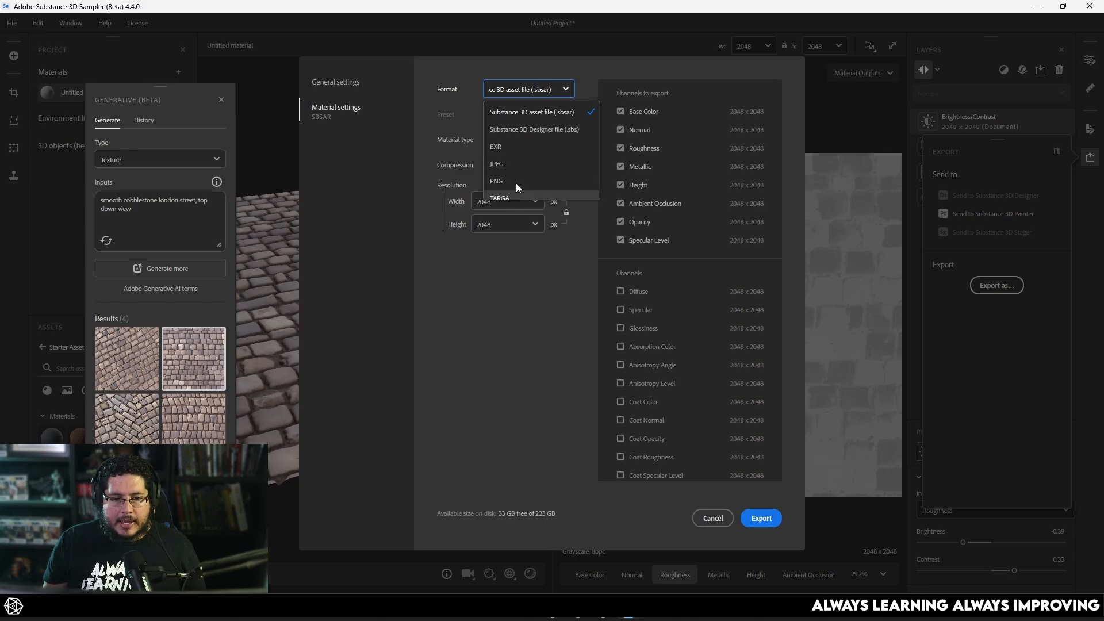
pyautogui.click(499, 197)
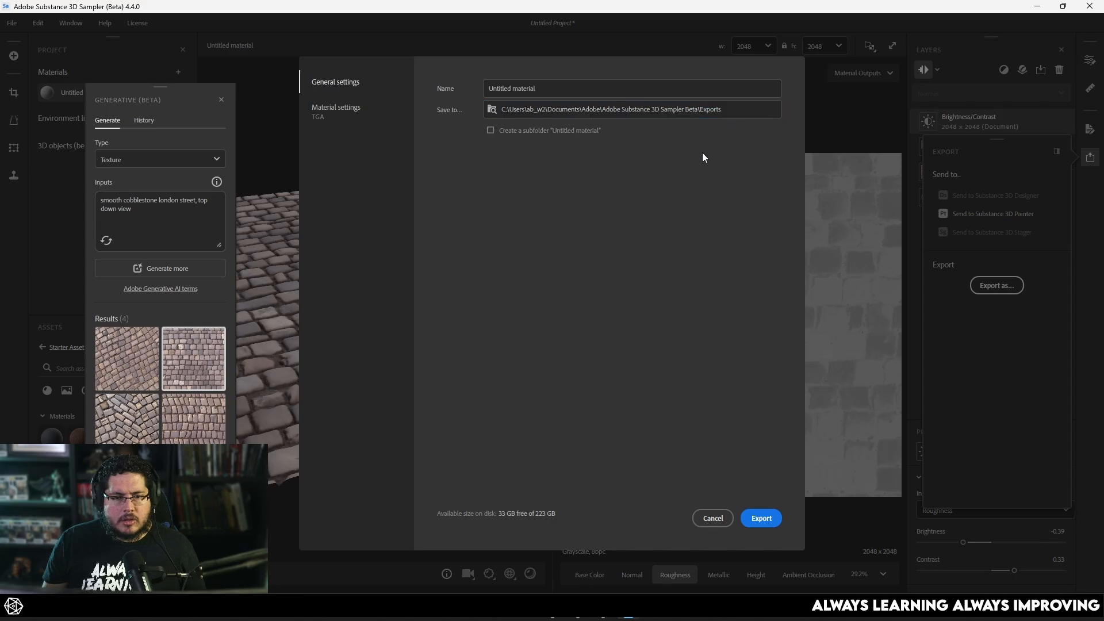
# Export the textures as 'Cobblestone' into the RookRender folder
pyautogui.click(491, 108)
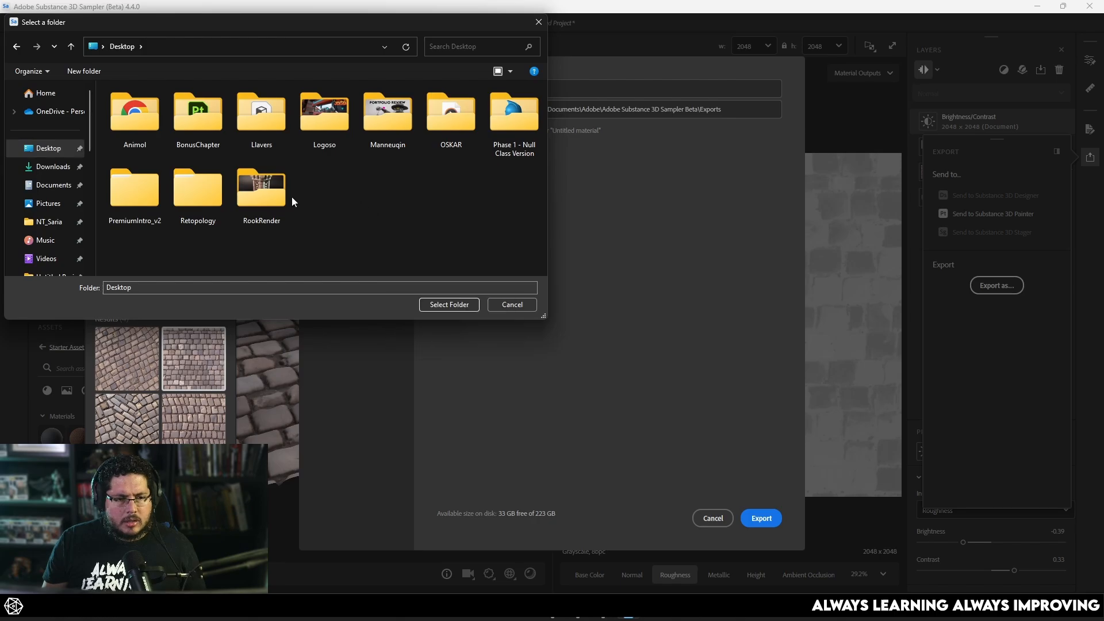
pyautogui.click(448, 304)
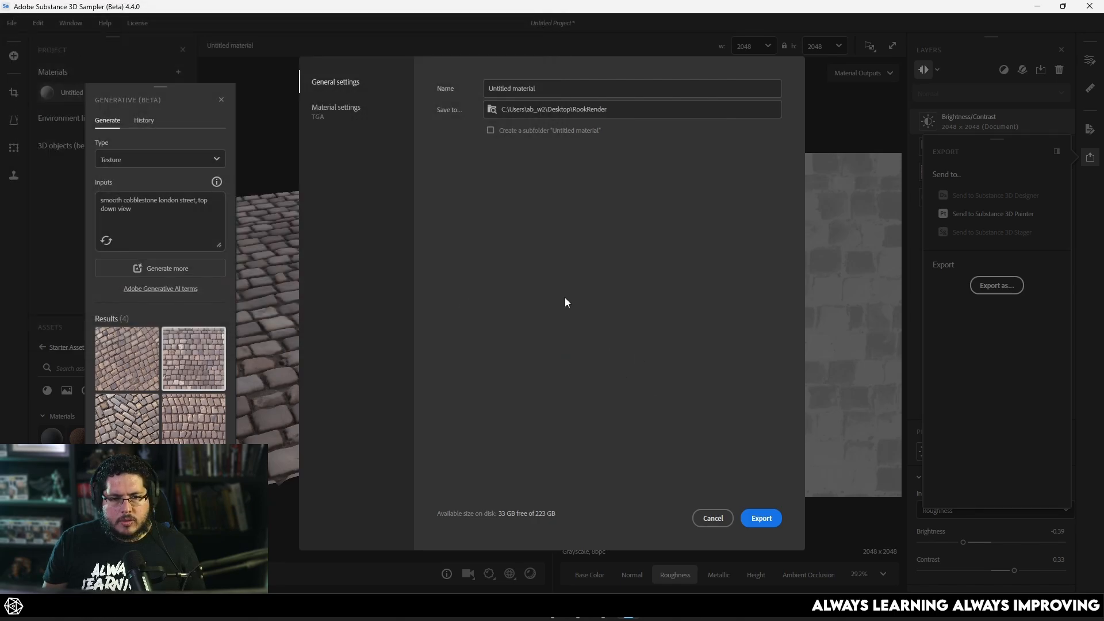
pyautogui.click(599, 88)
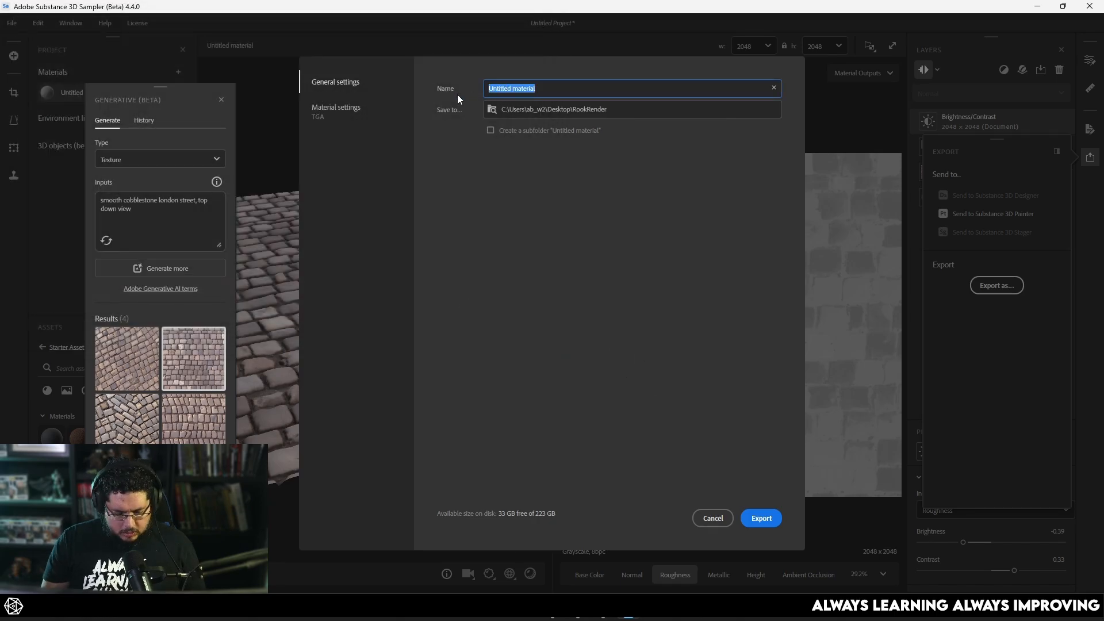
pyautogui.write('Cobblestone')
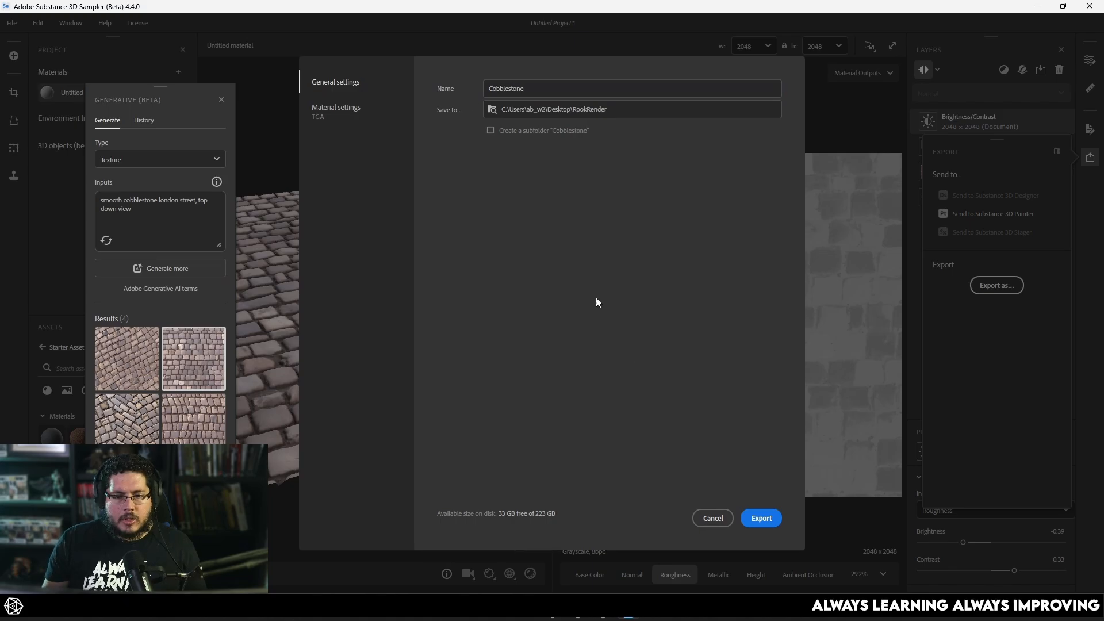
pyautogui.click(760, 518)
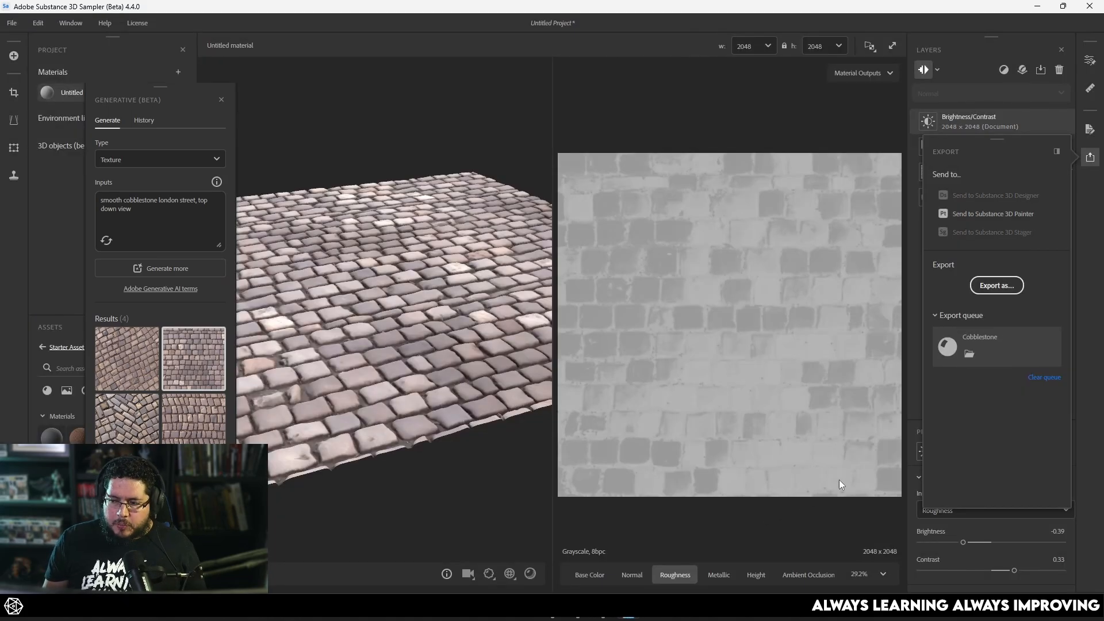
pyautogui.moveTo(832, 484)
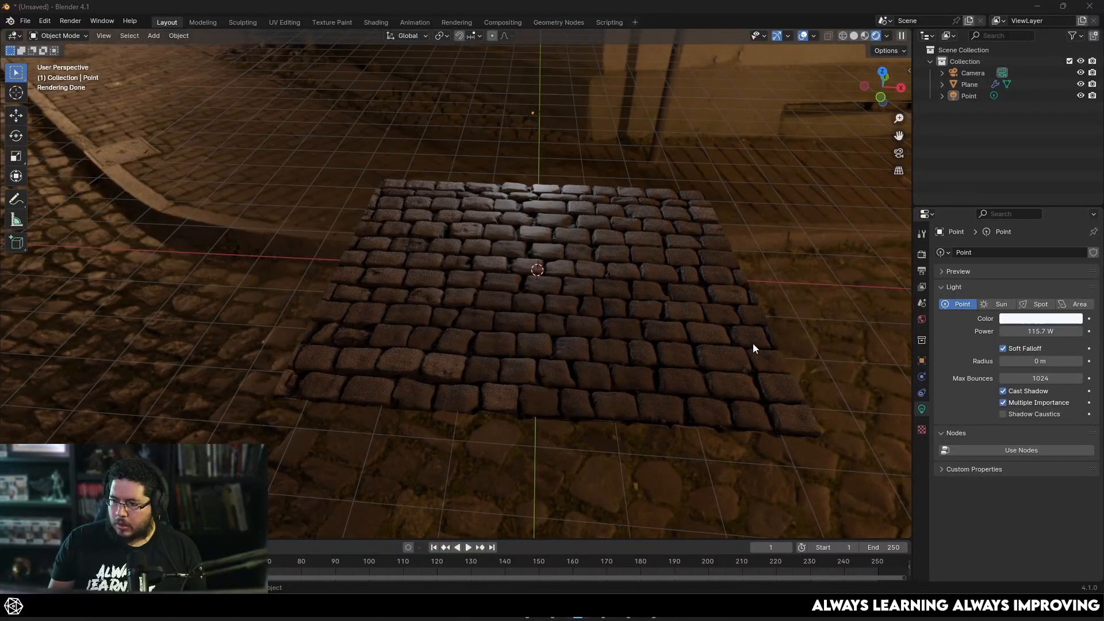
# Orbit around the cobblestone plane and start editing the World lighting strength
pyautogui.moveTo(753, 348); pyautogui.dragTo(742, 312)
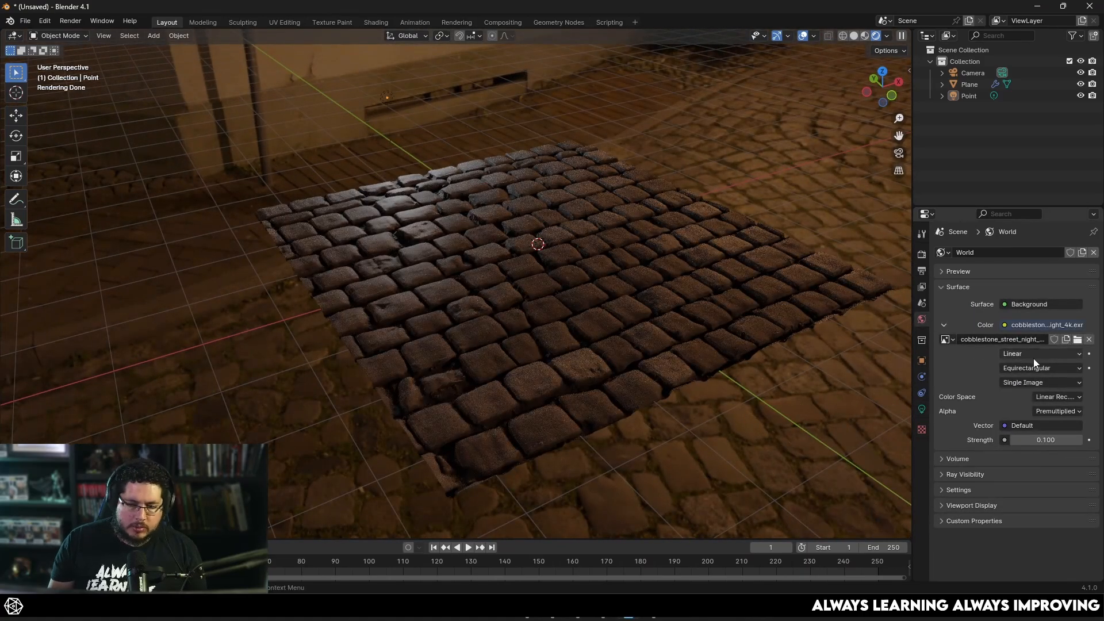
pyautogui.doubleClick(1045, 439)
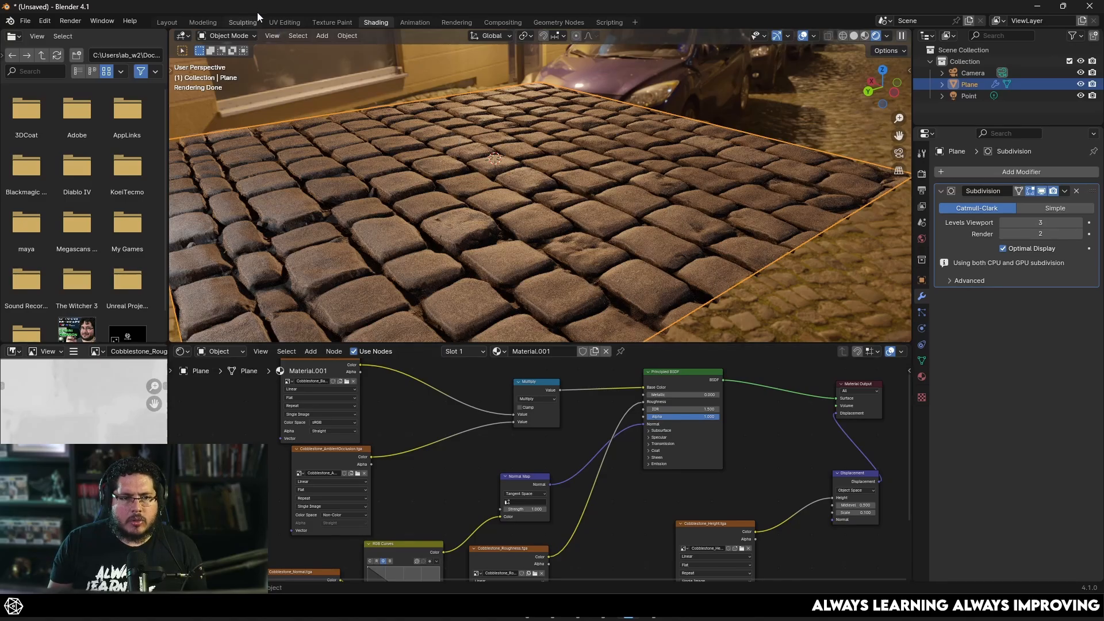
# Return to the Layout workspace showing the full street scene
pyautogui.click(166, 22)
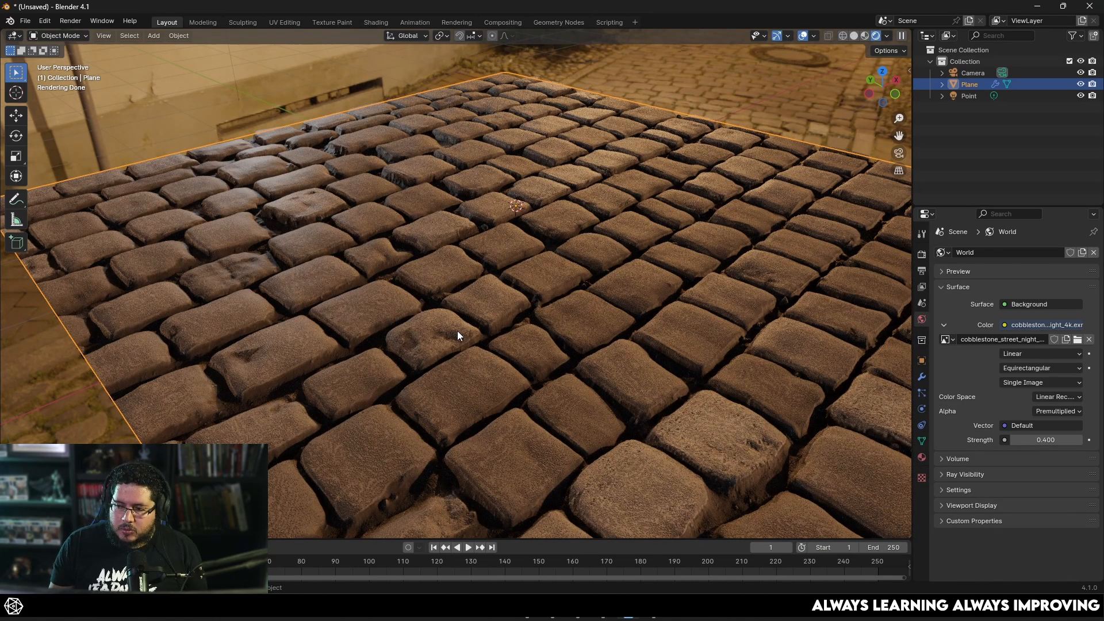
pyautogui.moveTo(597, 352)
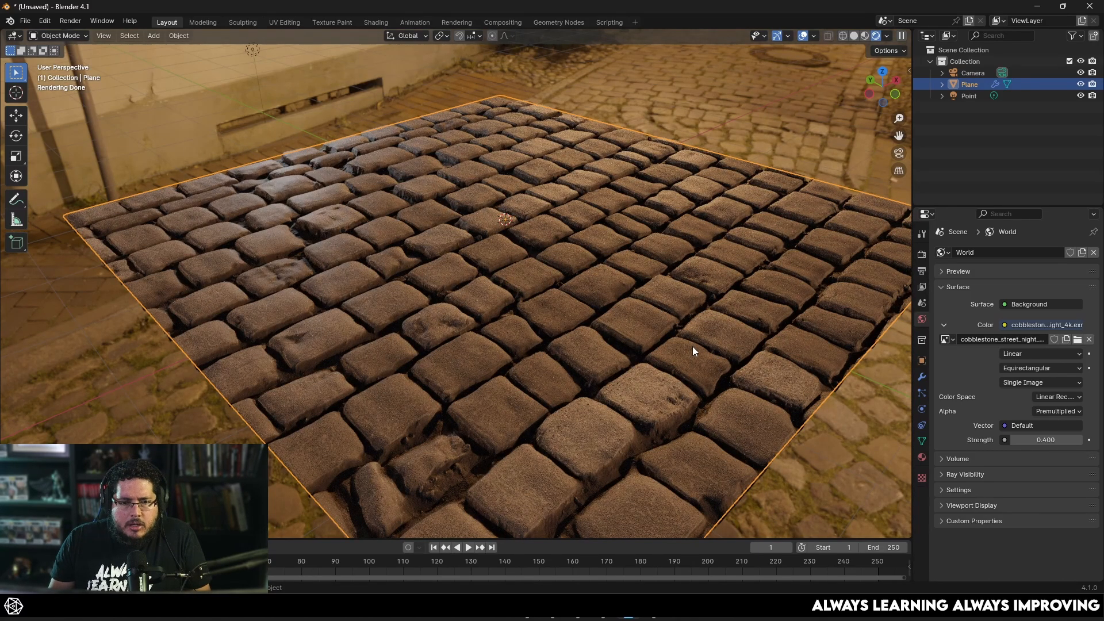
pyautogui.moveTo(694, 345)
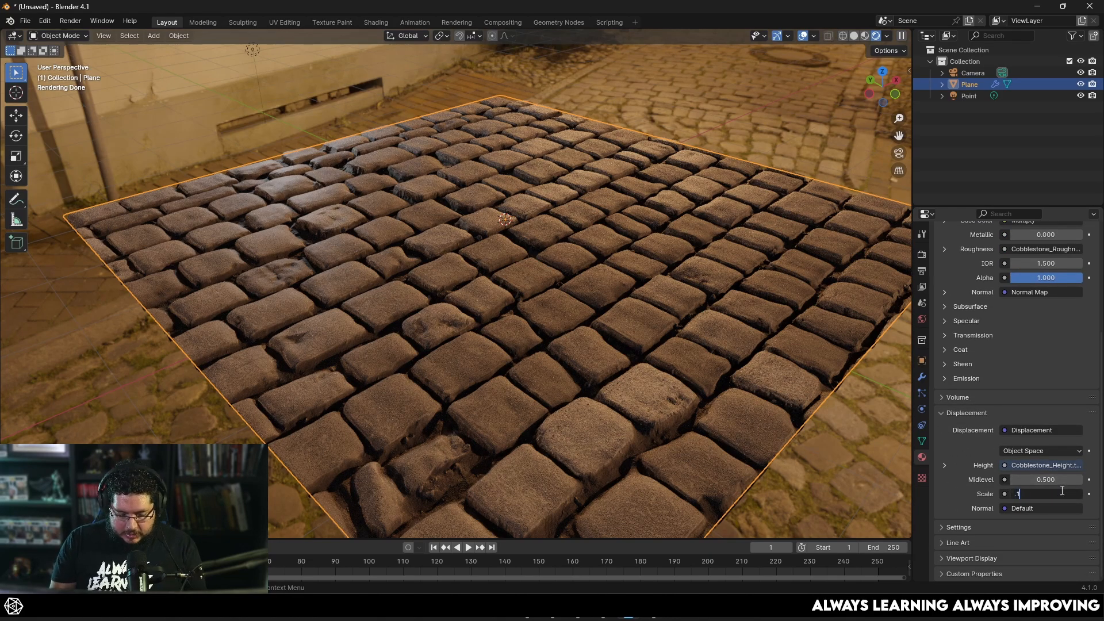
# Set the Displacement Scale to 0.025 after first trying 0.010
pyautogui.write('0.010')
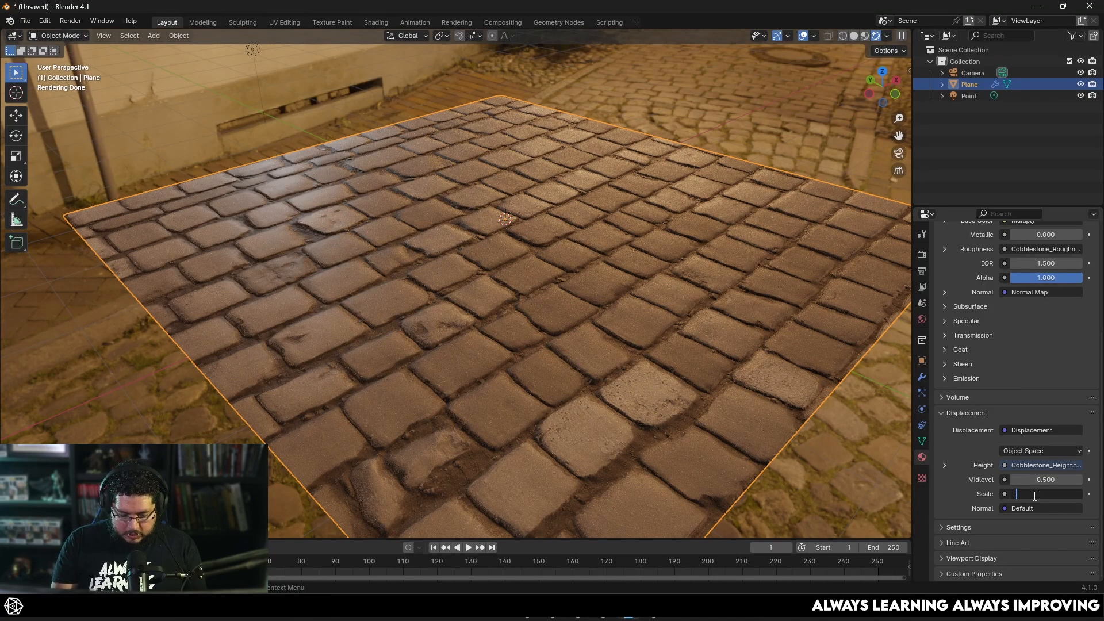
pyautogui.write('.025')
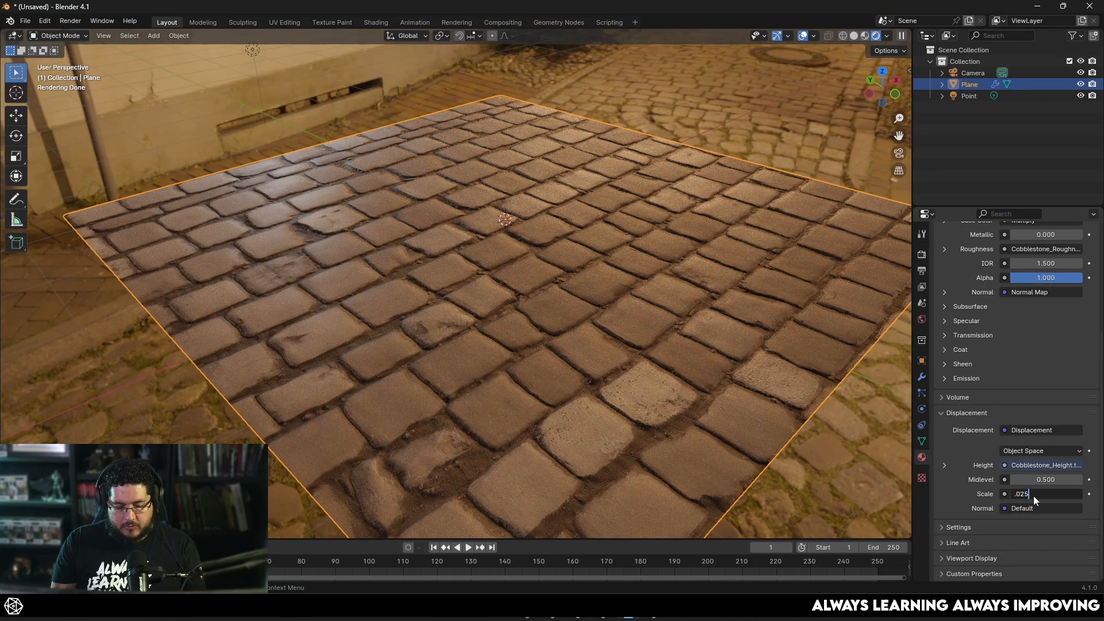
pyautogui.press('Return')
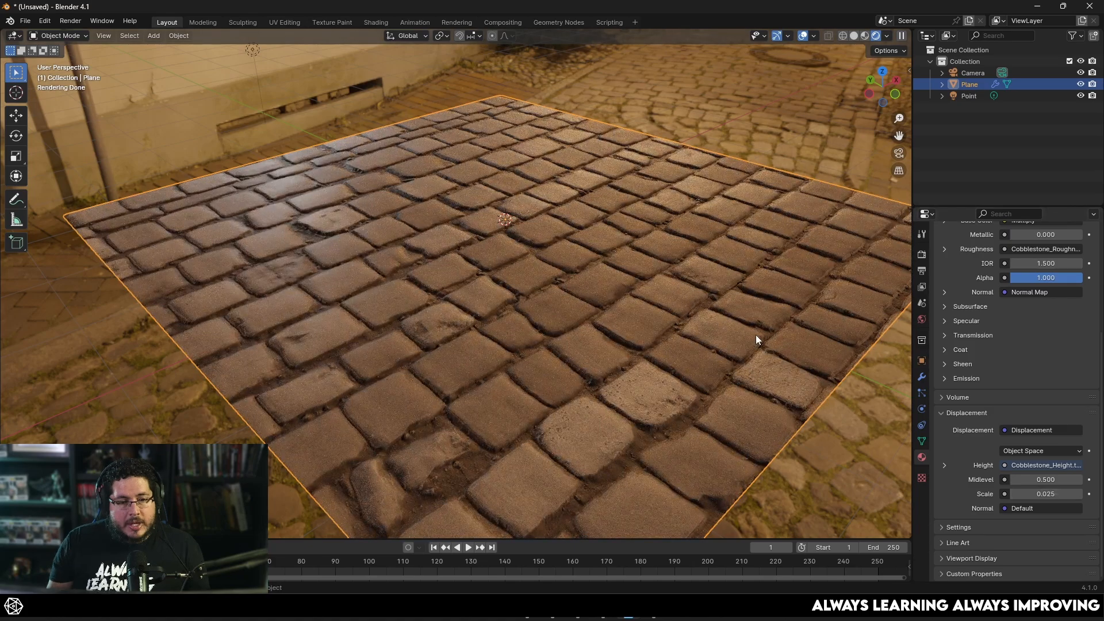
pyautogui.moveTo(779, 366)
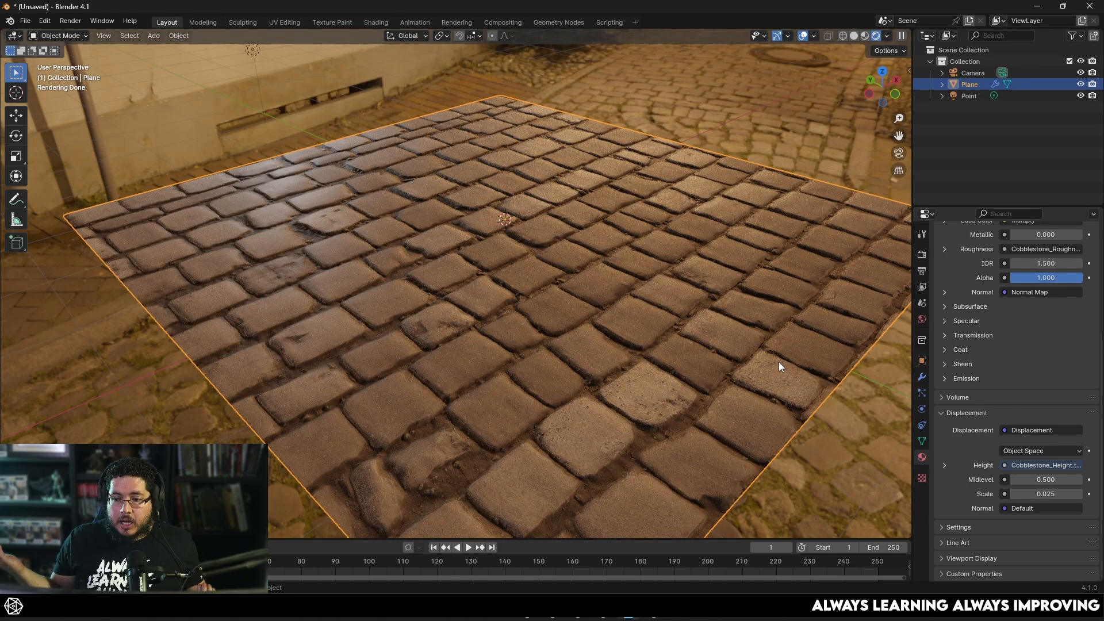